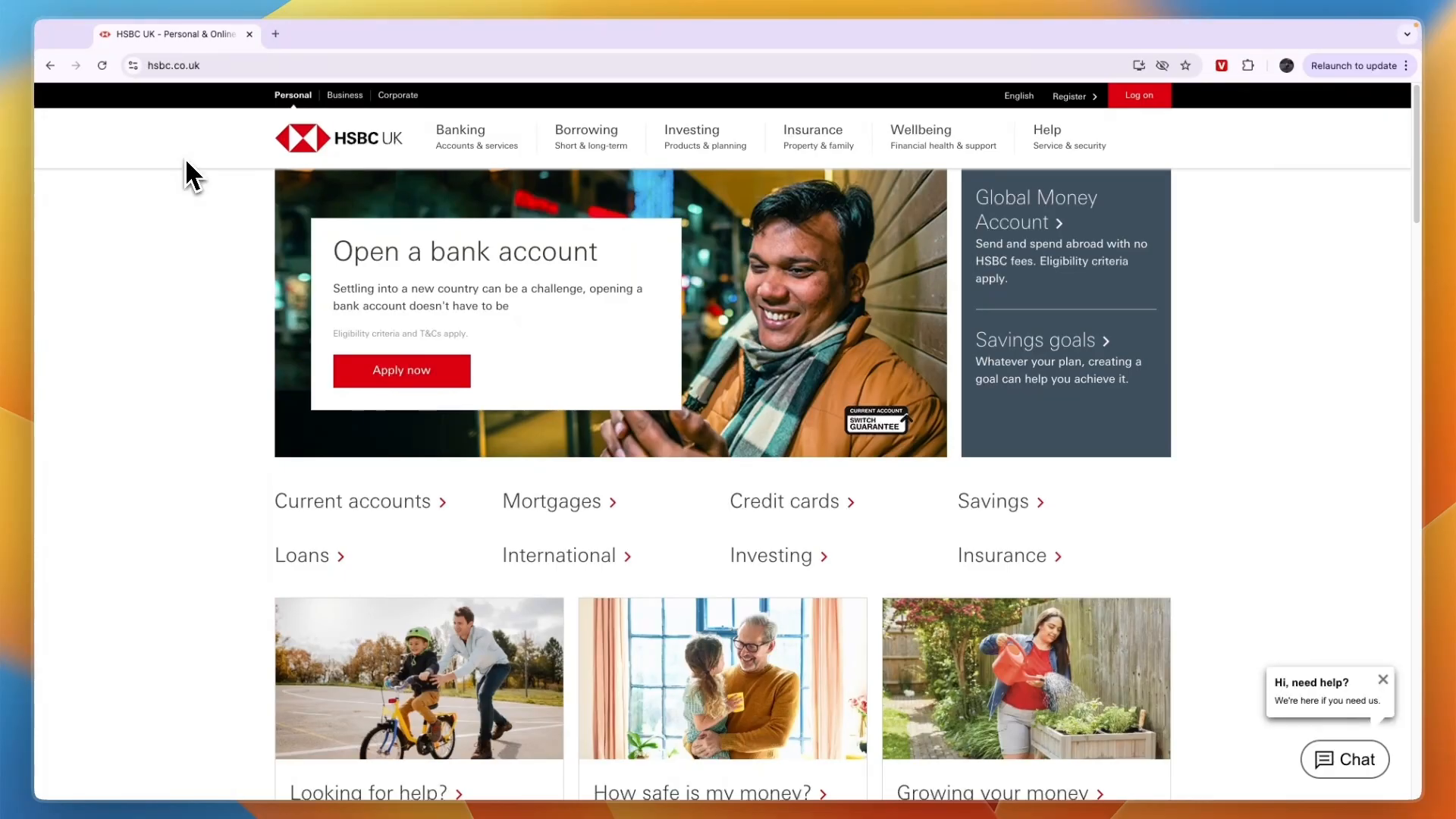
pyautogui.moveTo(173, 168)
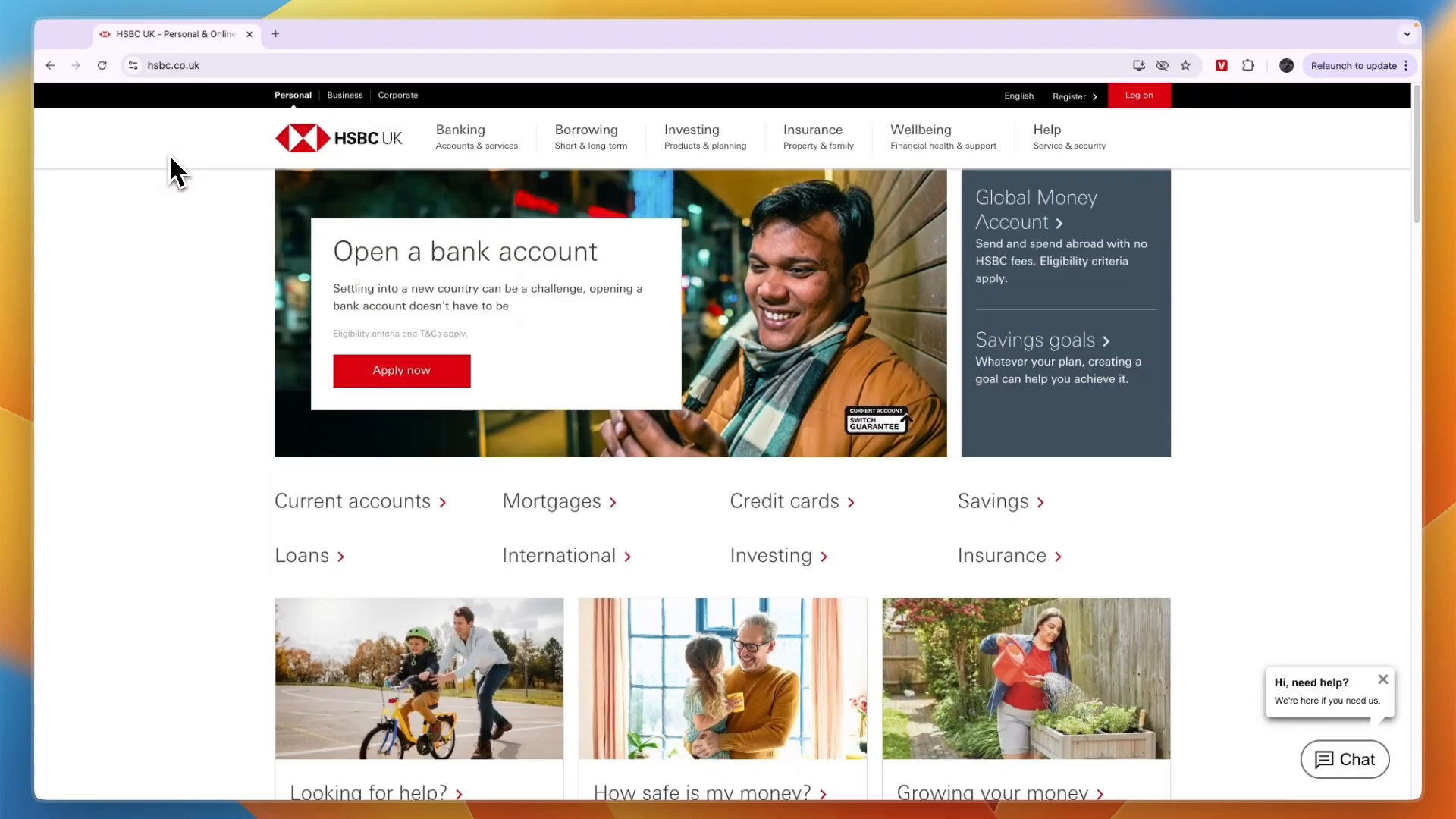
pyautogui.moveTo(419, 213)
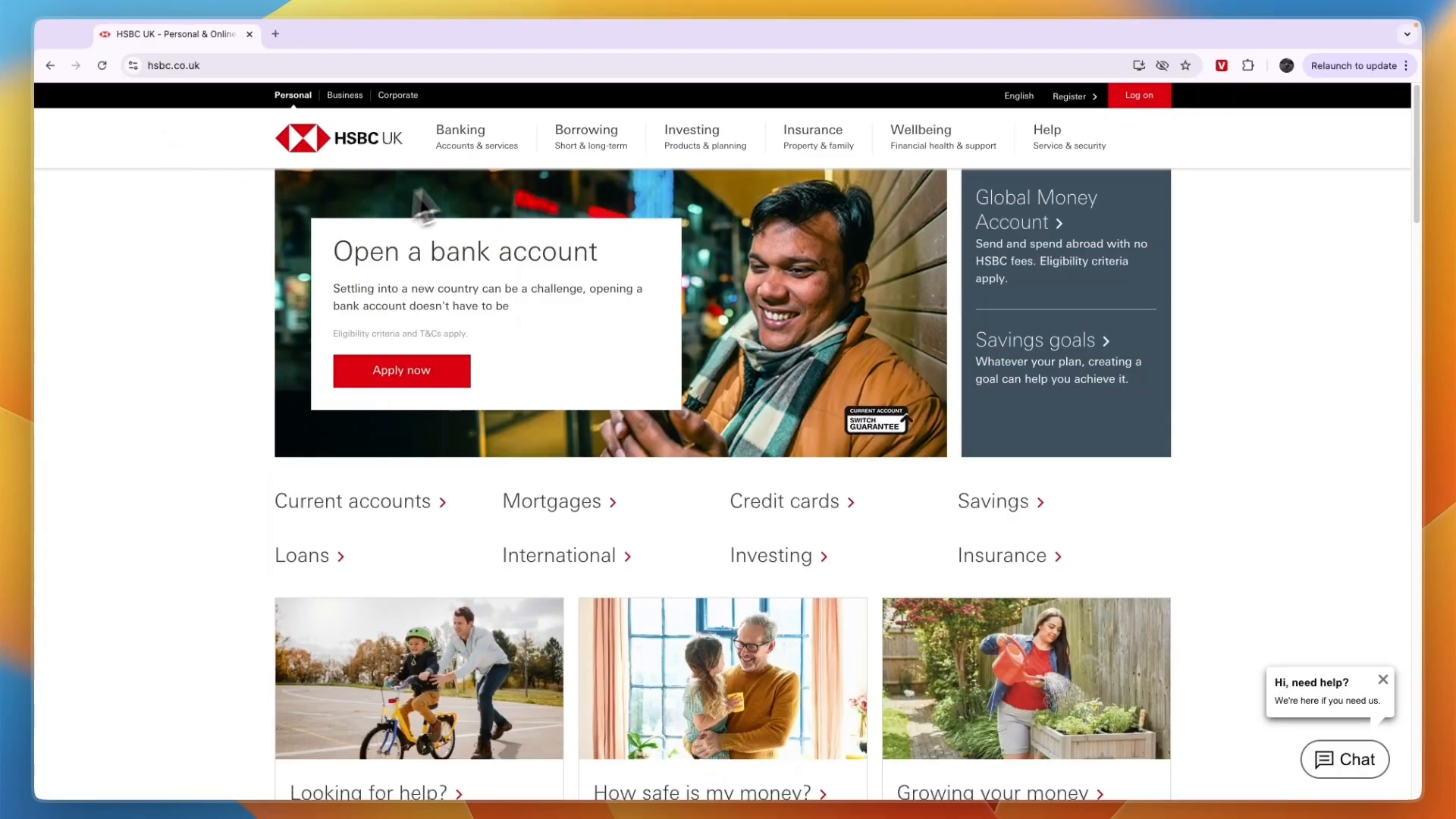
# - Show the Banking menu of accounts and services from the HSBC UK homepage
pyautogui.click(476, 137)
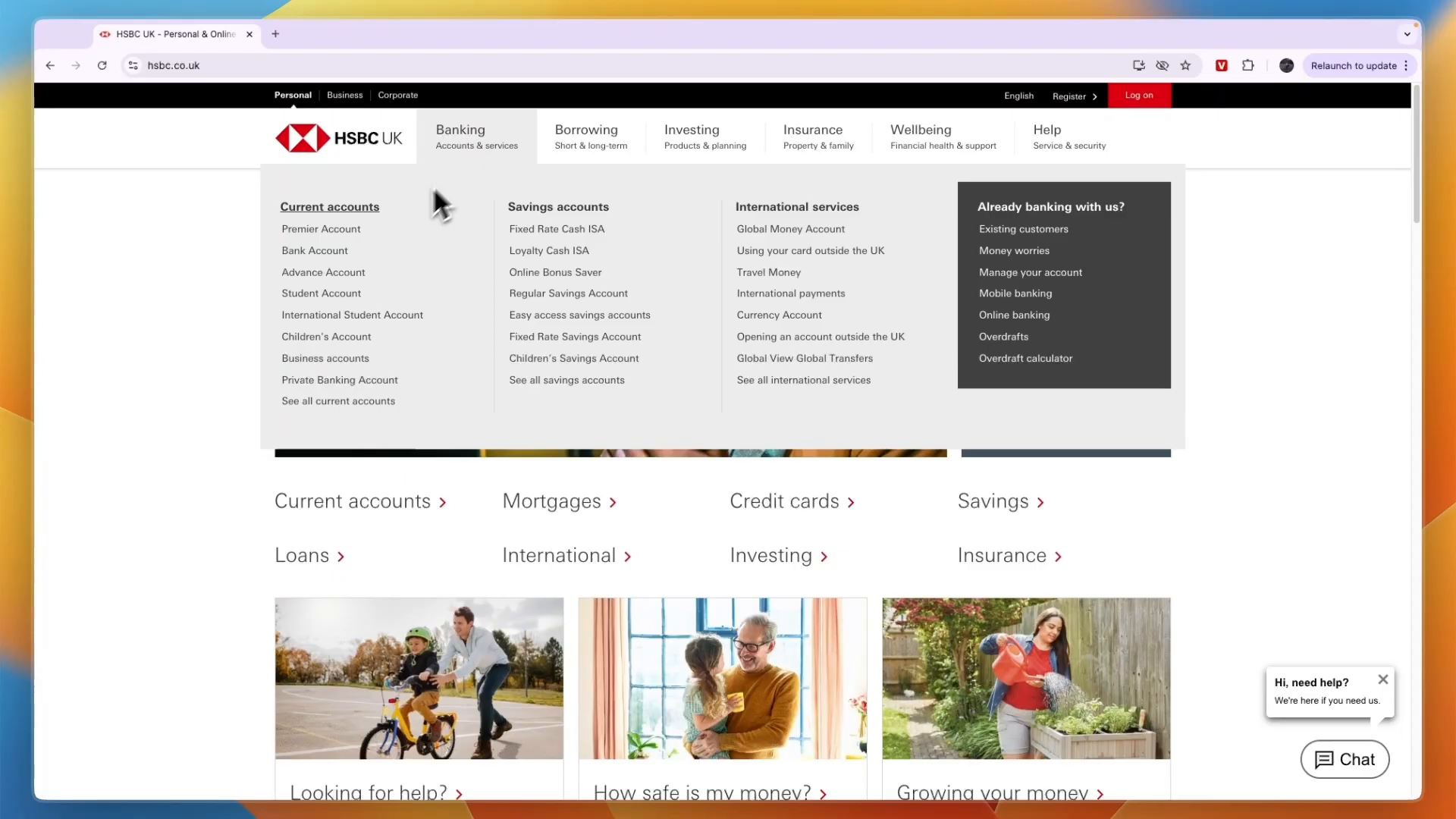
pyautogui.moveTo(339, 334)
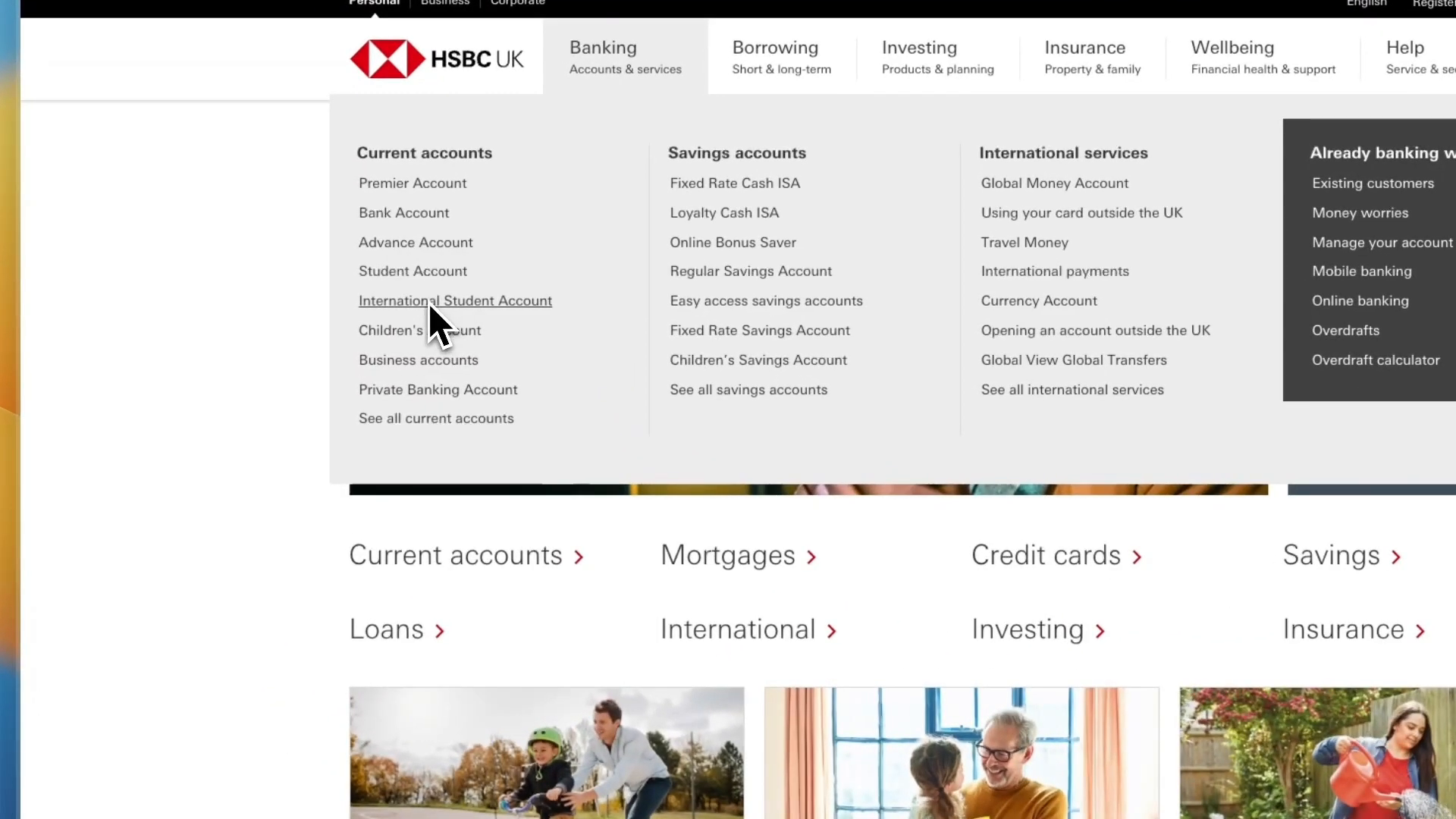
# - Go to the International Student Account page and jump to its How to apply details
pyautogui.click(455, 300)
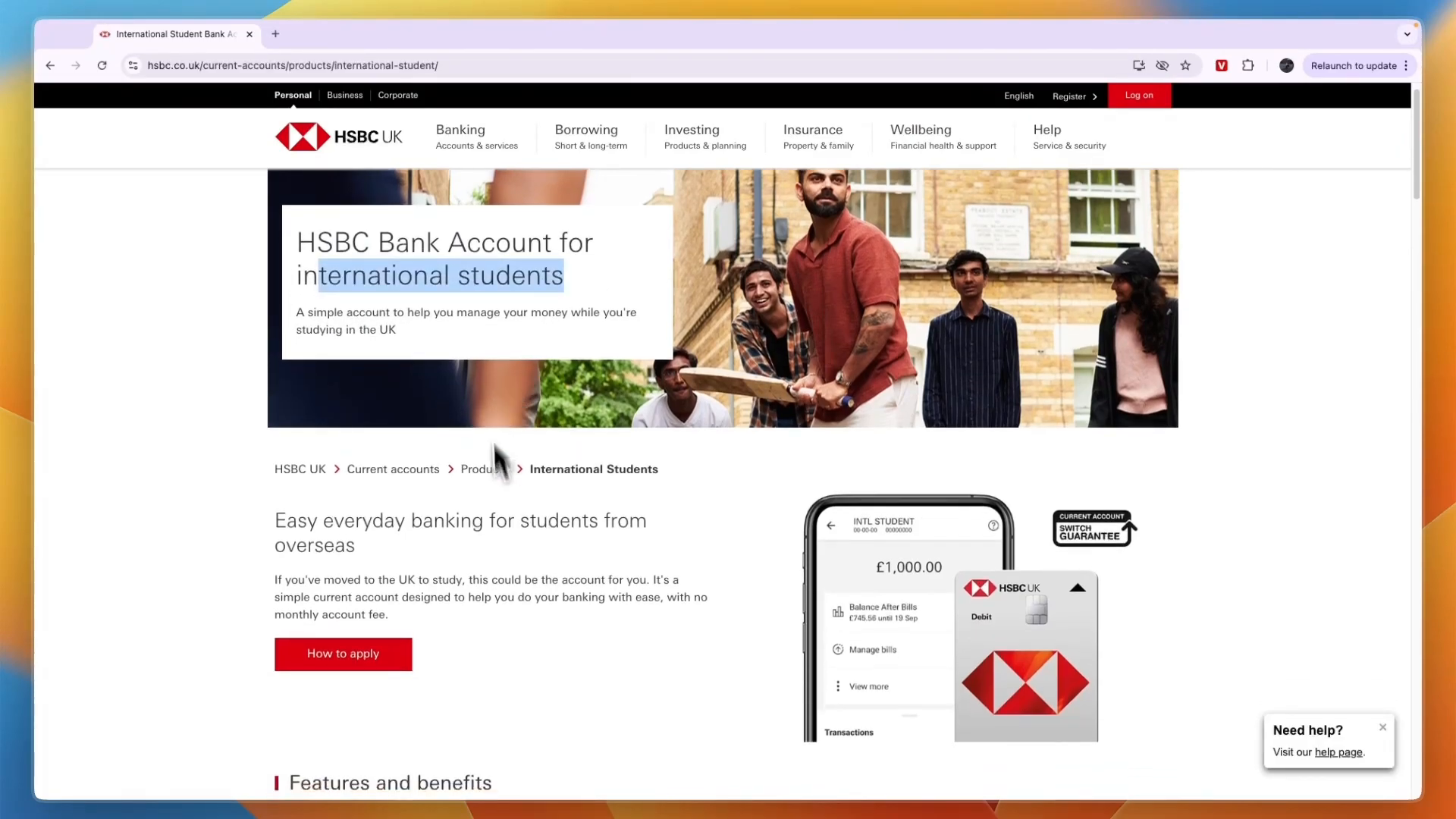
pyautogui.scroll(-3)
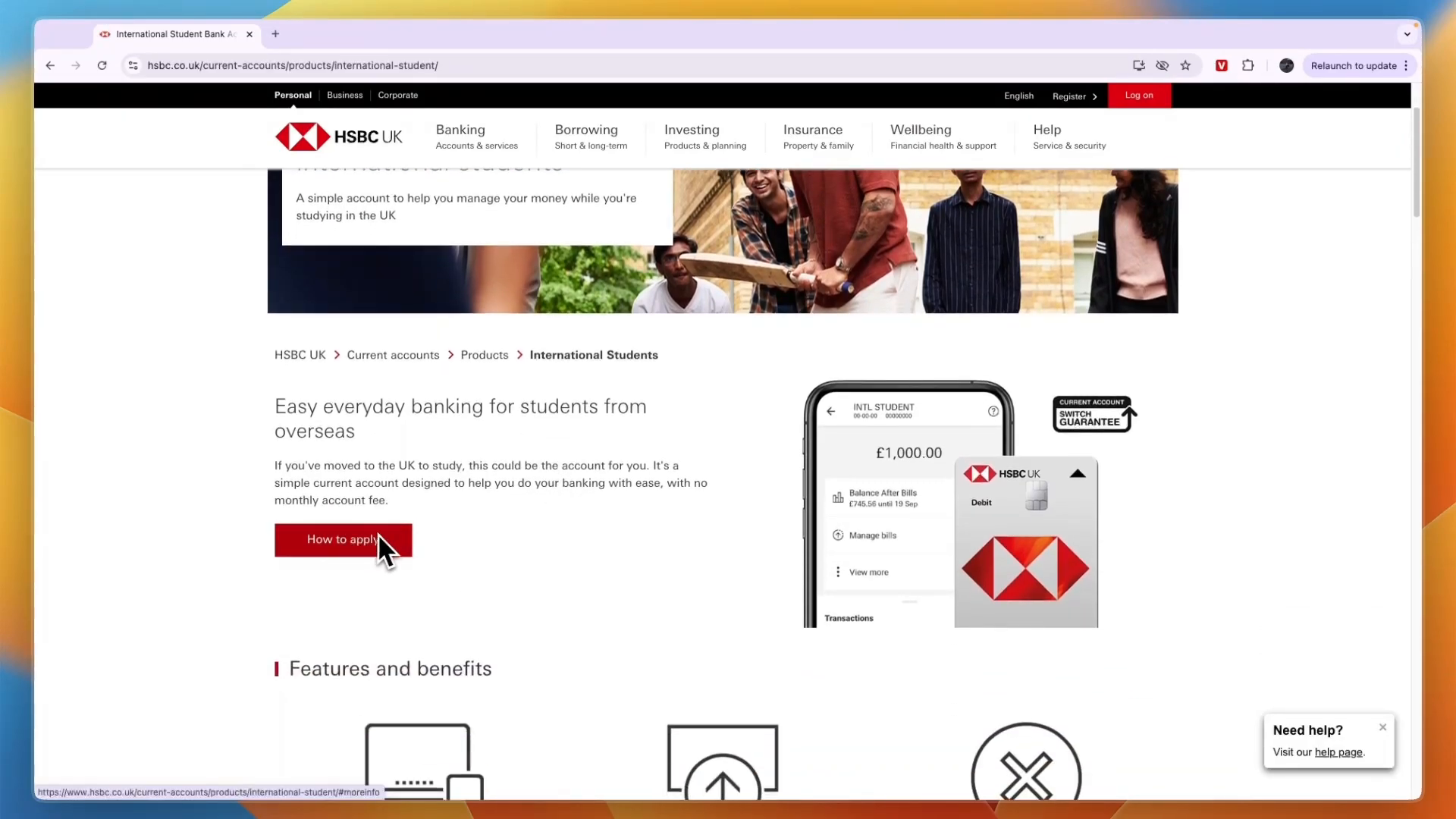
pyautogui.click(343, 540)
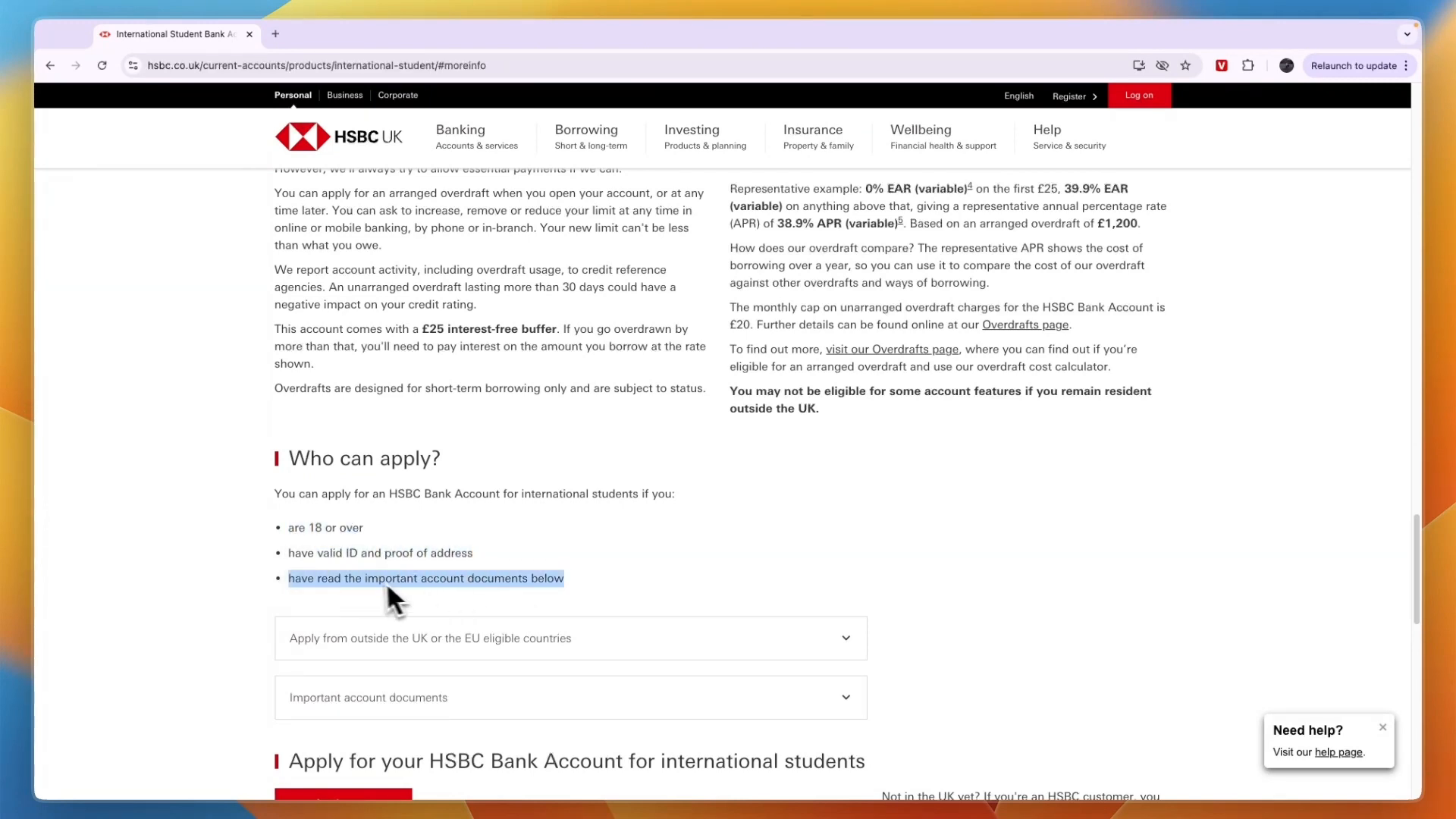
# - Review the 'Apply from outside the UK' eligible countries and the important account documents
pyautogui.scroll(3)
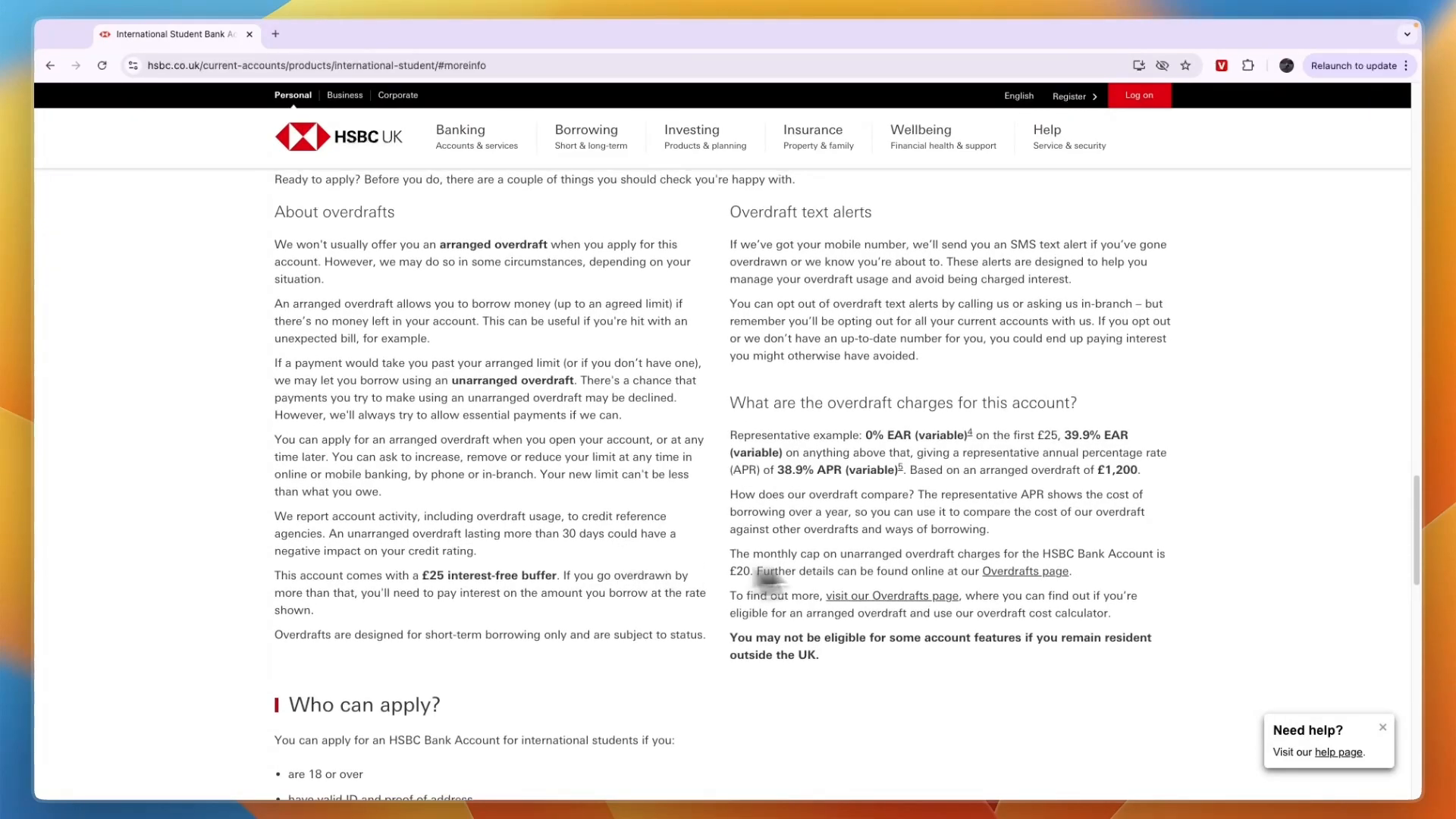
pyautogui.scroll(-3)
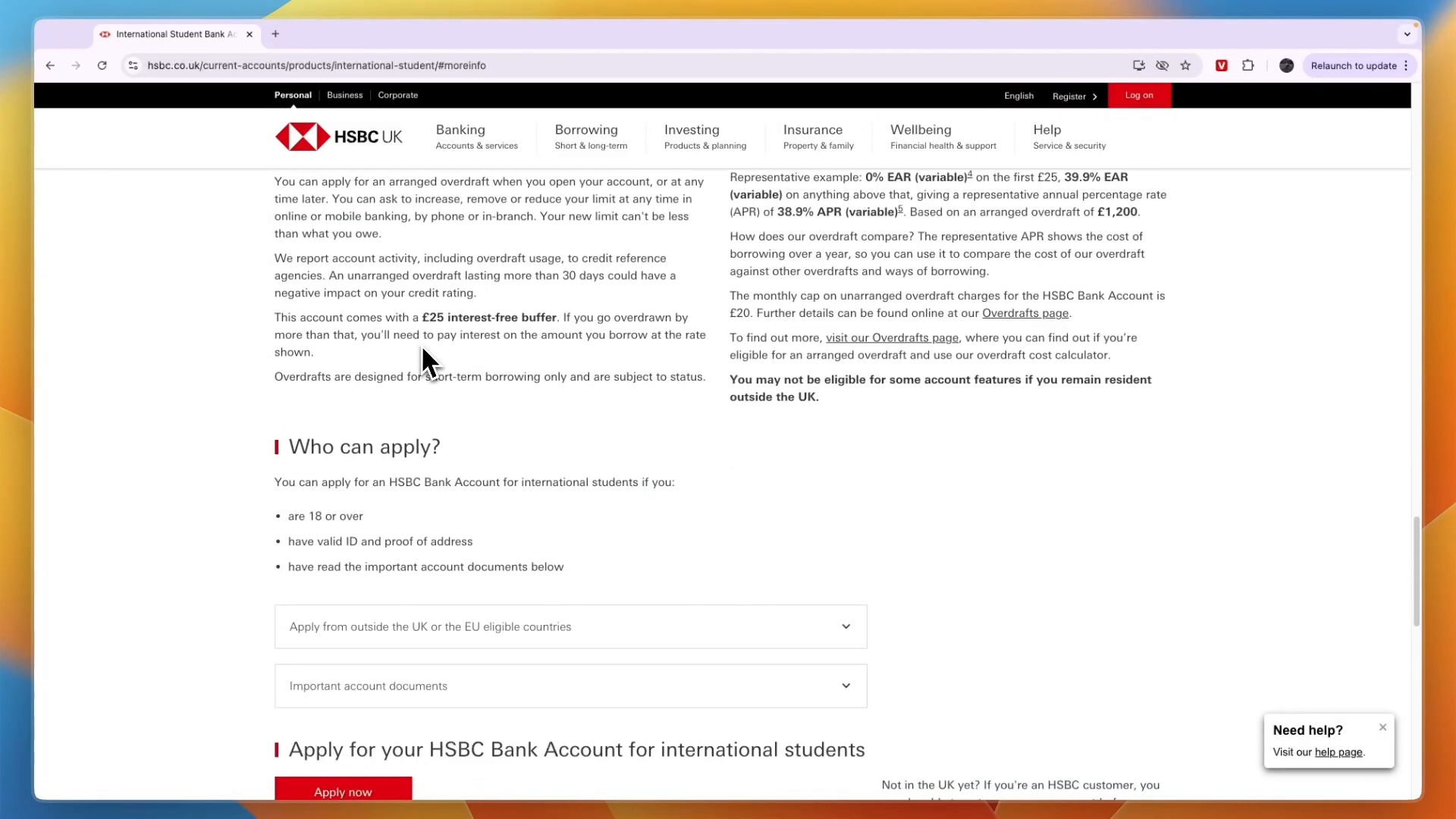
pyautogui.scroll(-3)
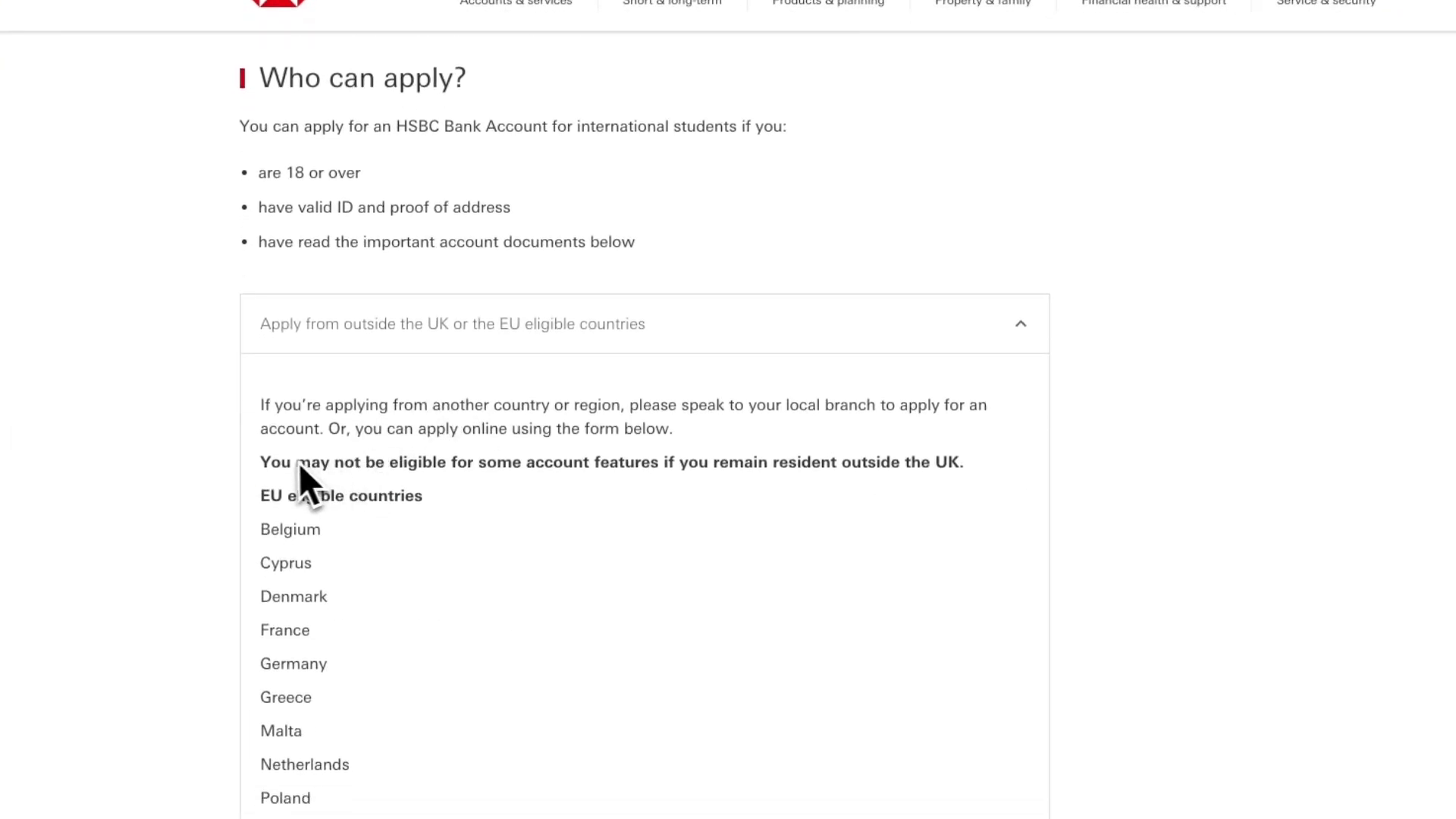
pyautogui.moveTo(261, 462); pyautogui.dragTo(657, 461)
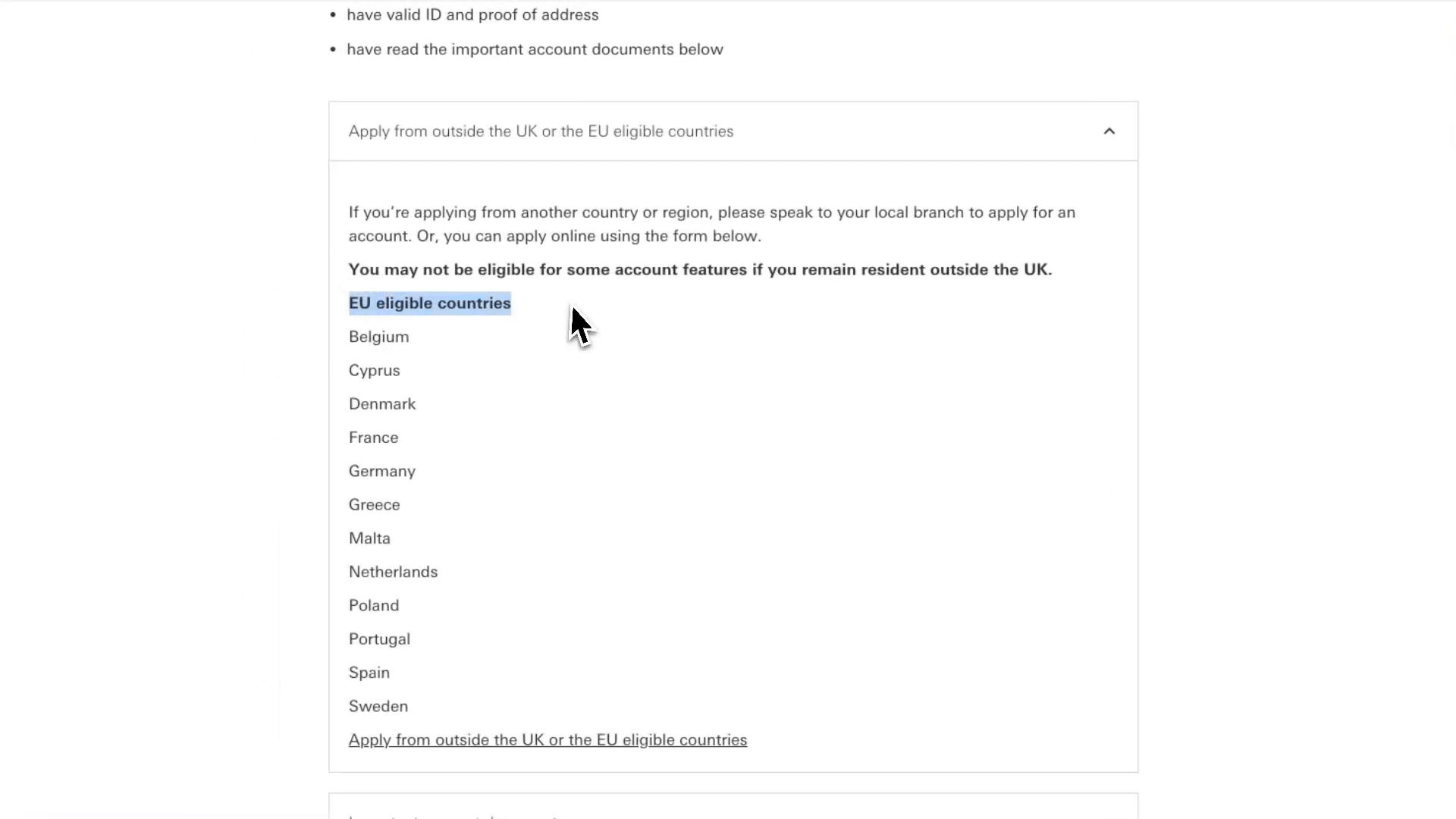
pyautogui.scroll(-3)
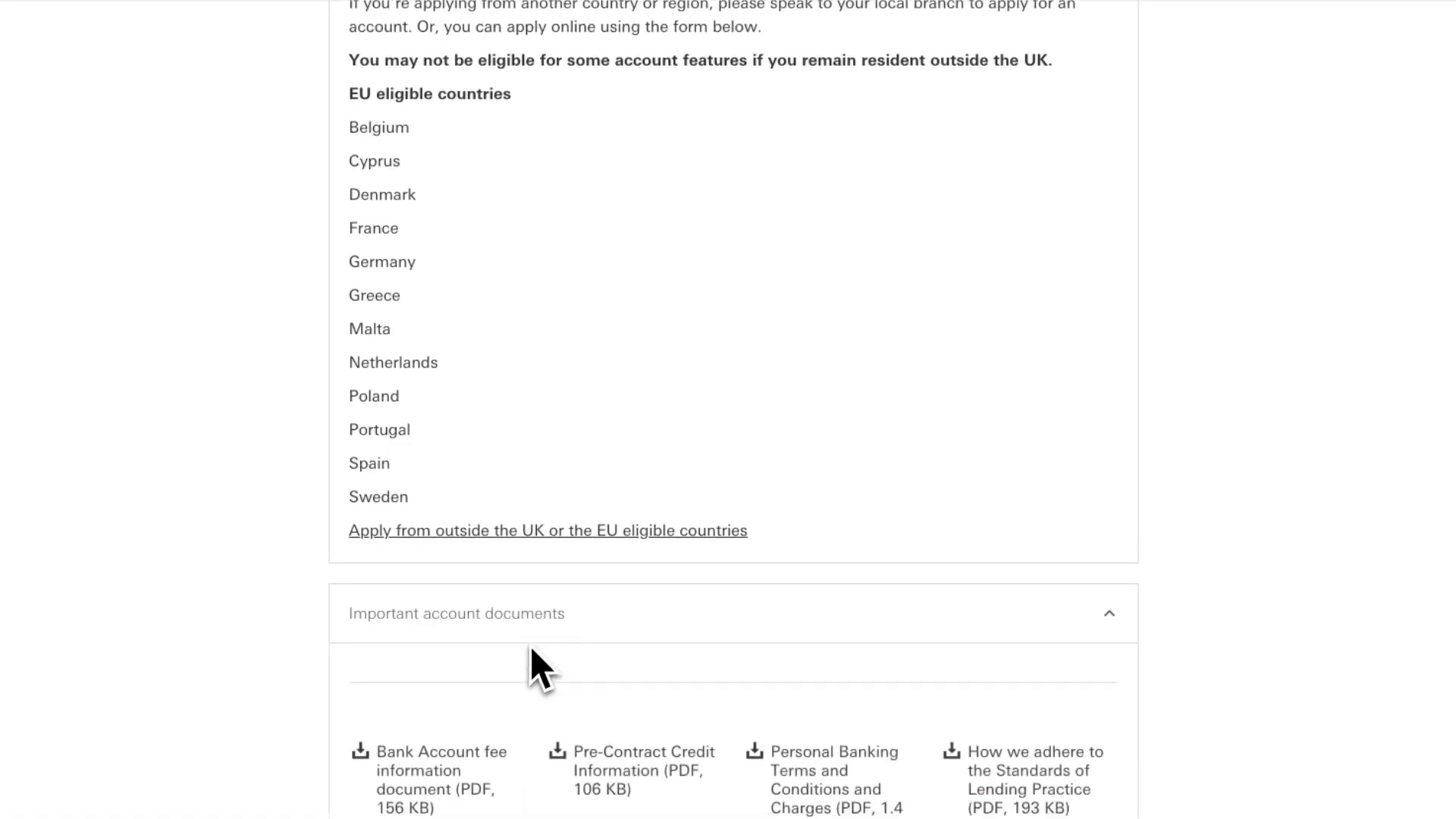
pyautogui.scroll(-3)
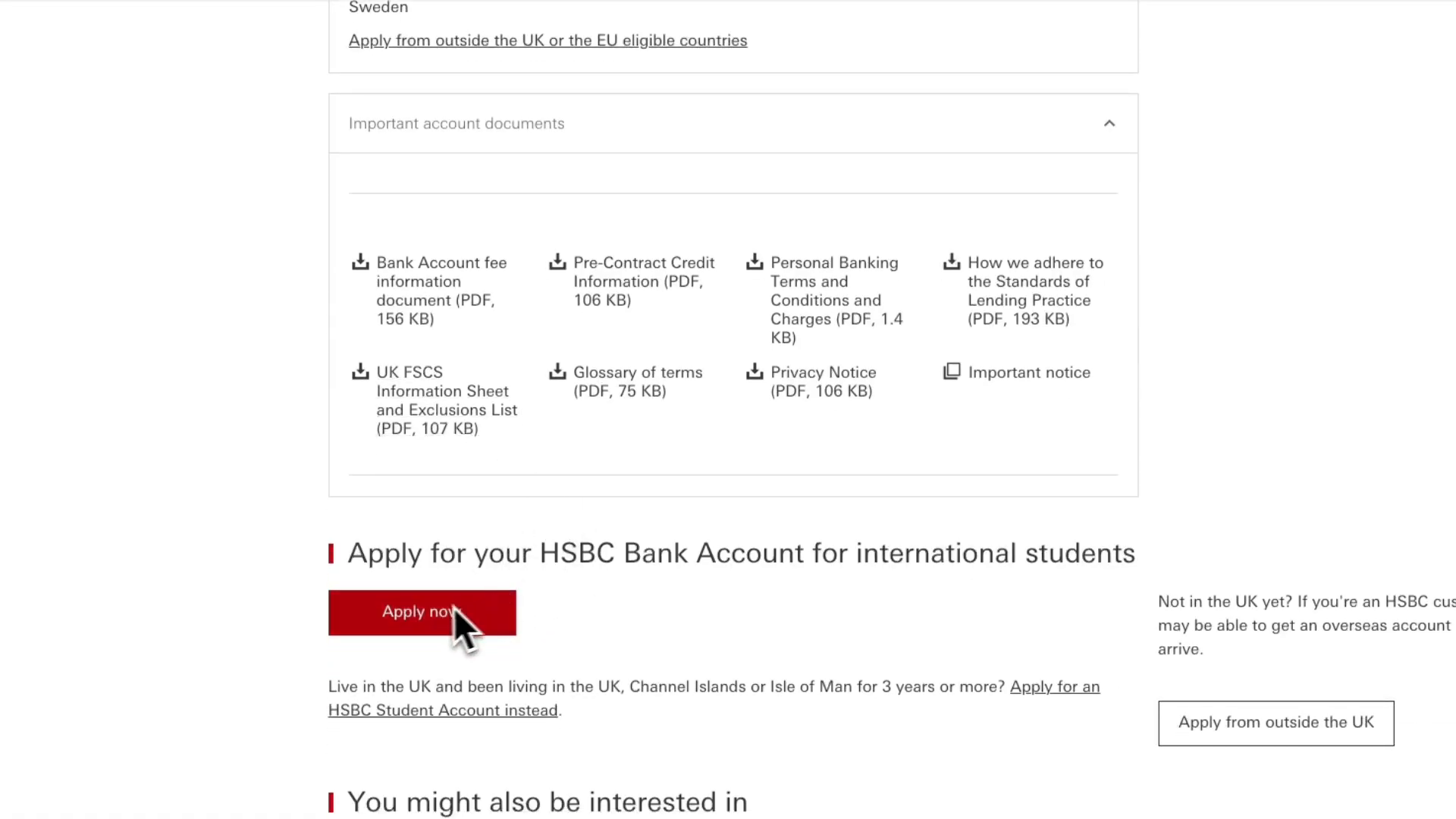
# - Start the application with Apply now and read the eligibility criteria, noting the UK residence one
pyautogui.click(422, 611)
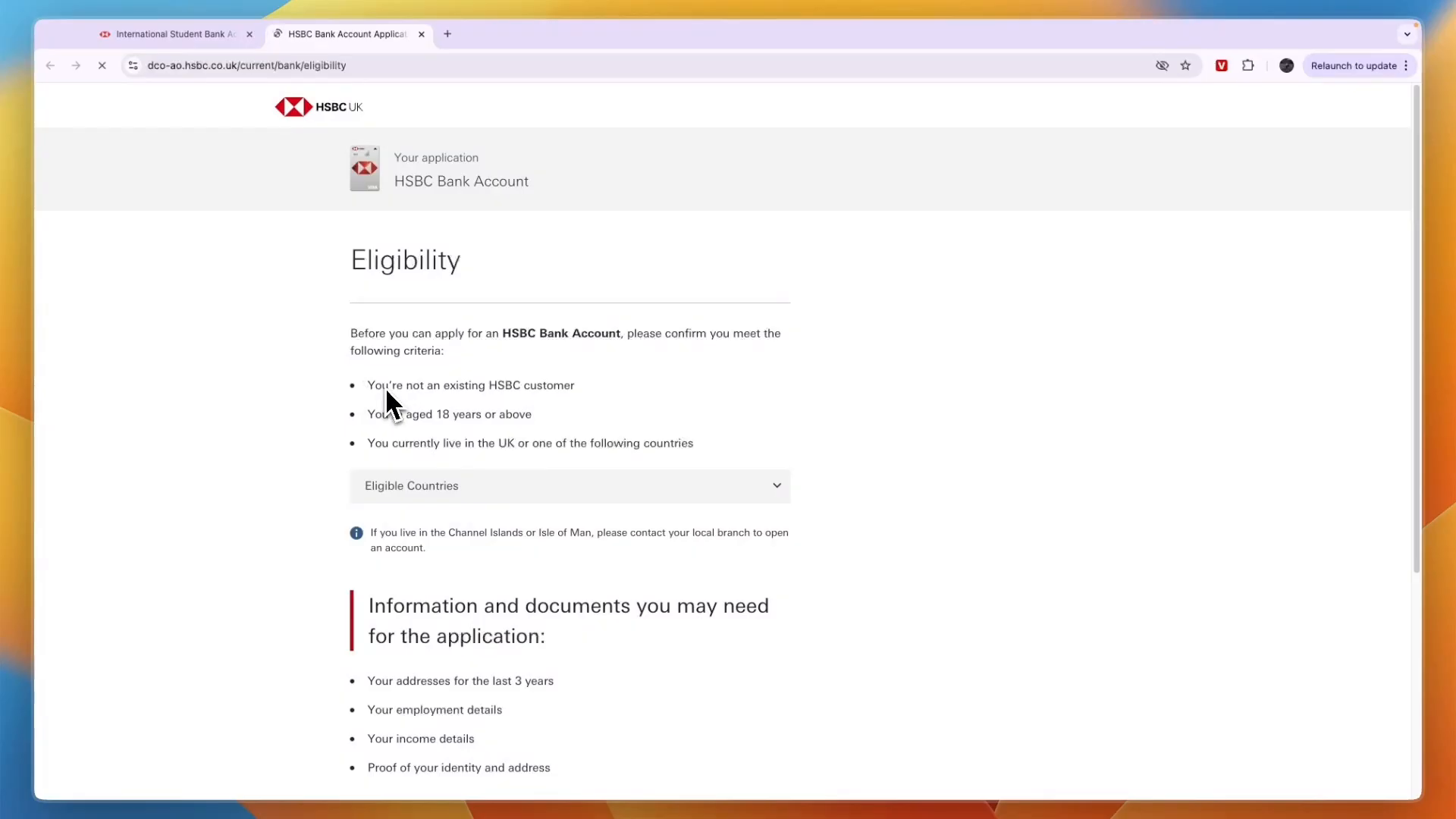
pyautogui.moveTo(373, 385); pyautogui.dragTo(552, 363)
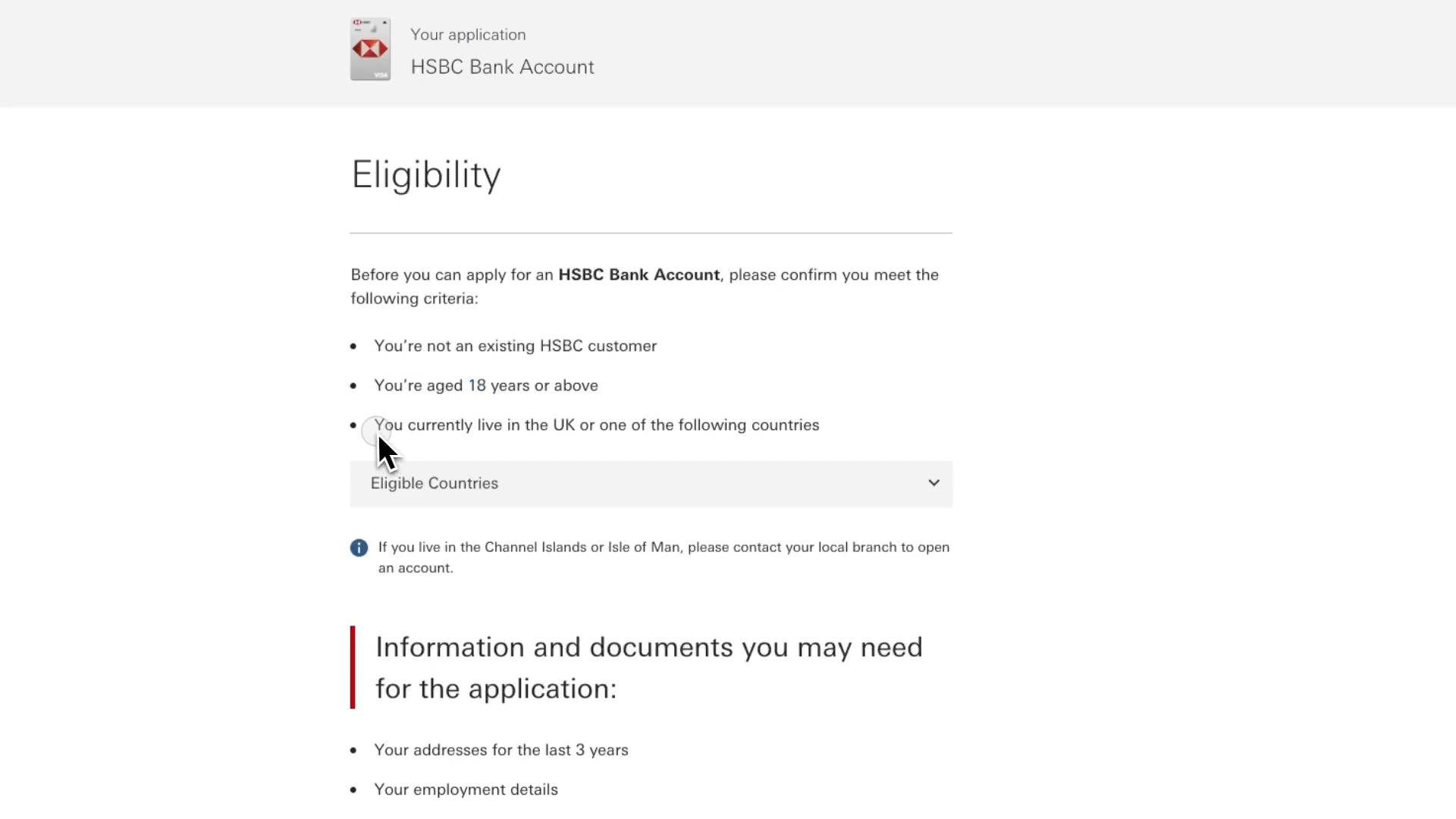
pyautogui.moveTo(373, 424); pyautogui.dragTo(773, 438)
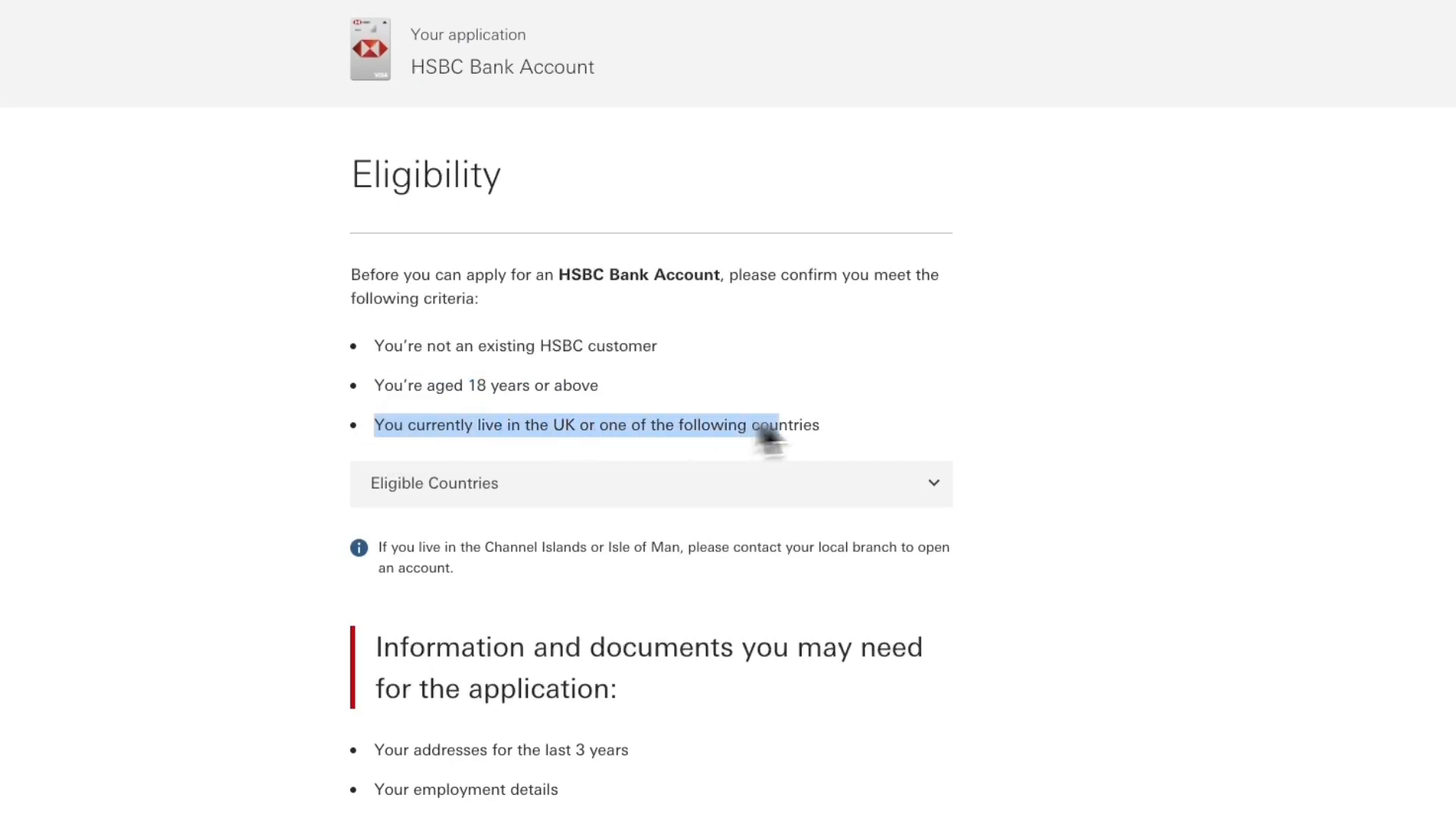
pyautogui.scroll(-3)
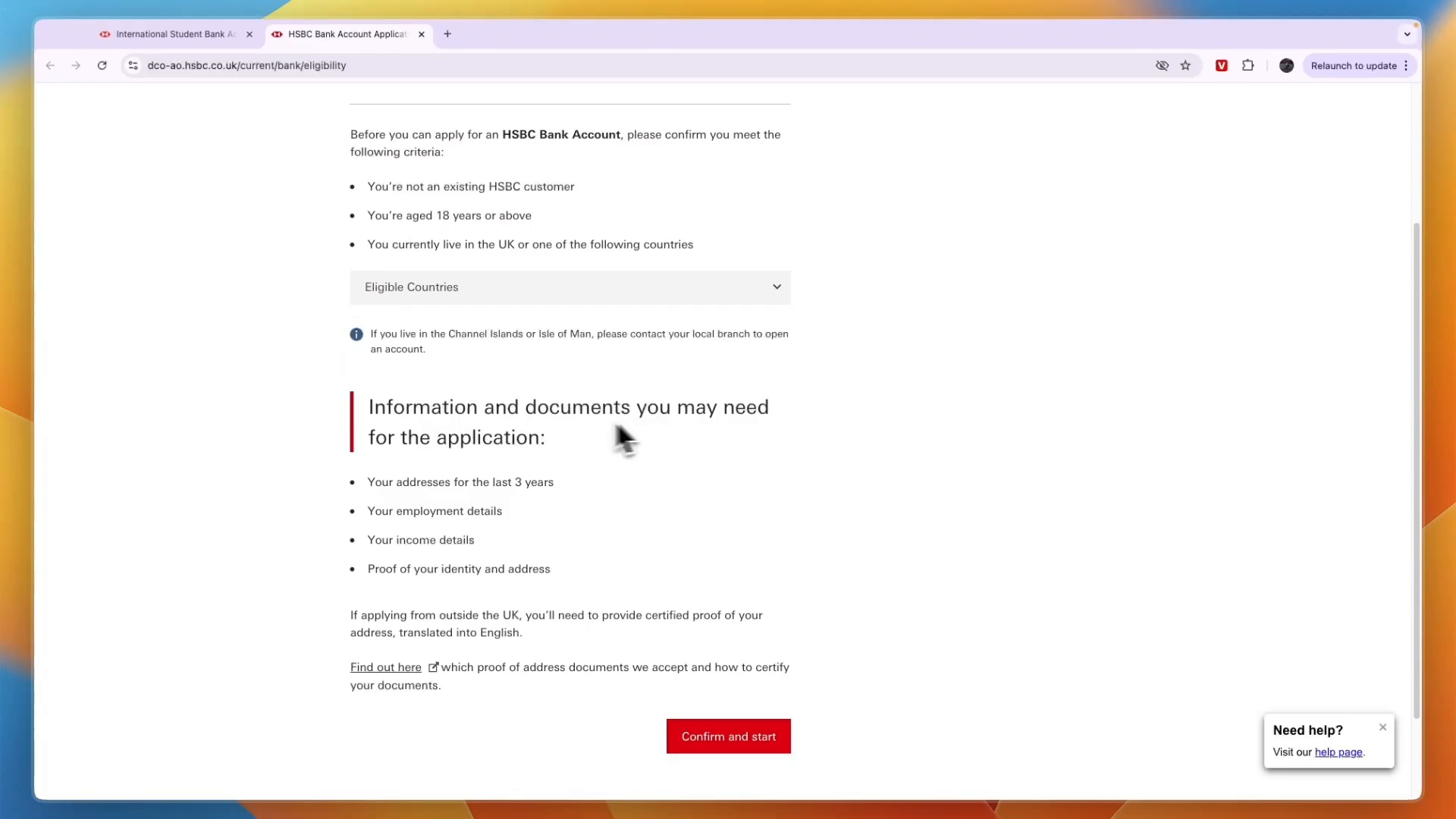
pyautogui.moveTo(405, 481)
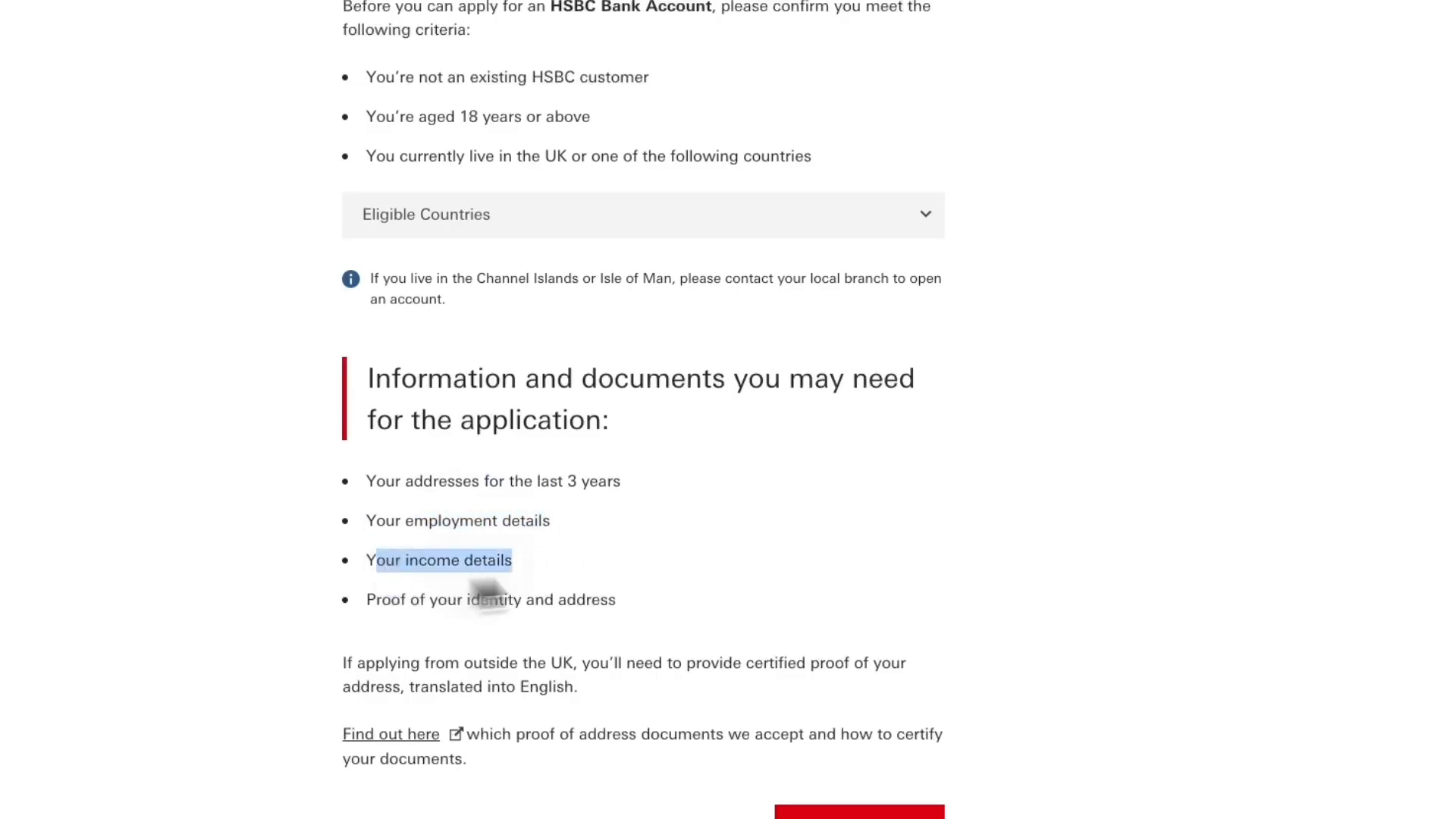
# - Confirm eligibility and start, reaching step 1 of 5, personal details
pyautogui.click(643, 607)
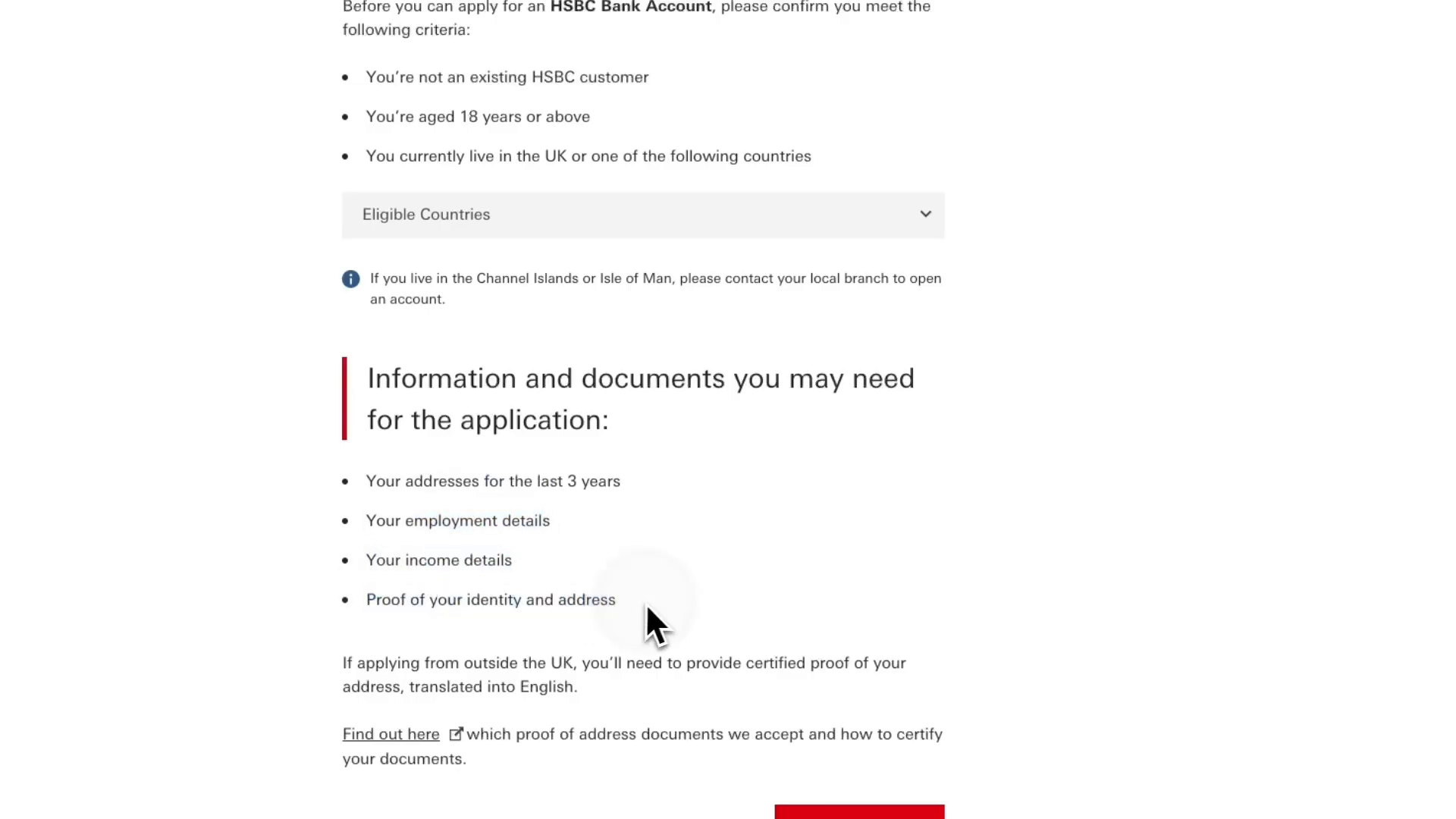
pyautogui.scroll(-3)
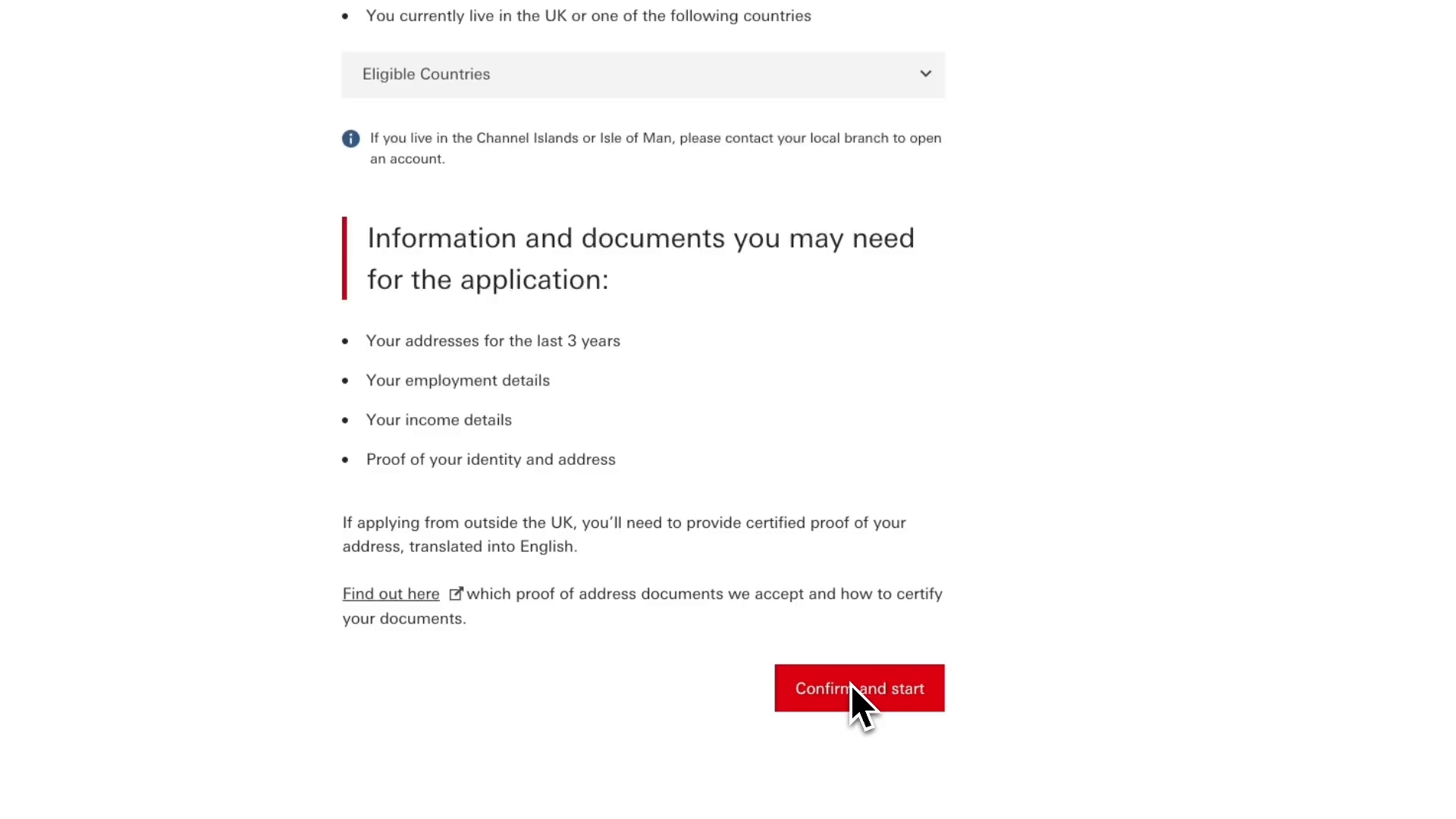
pyautogui.click(858, 689)
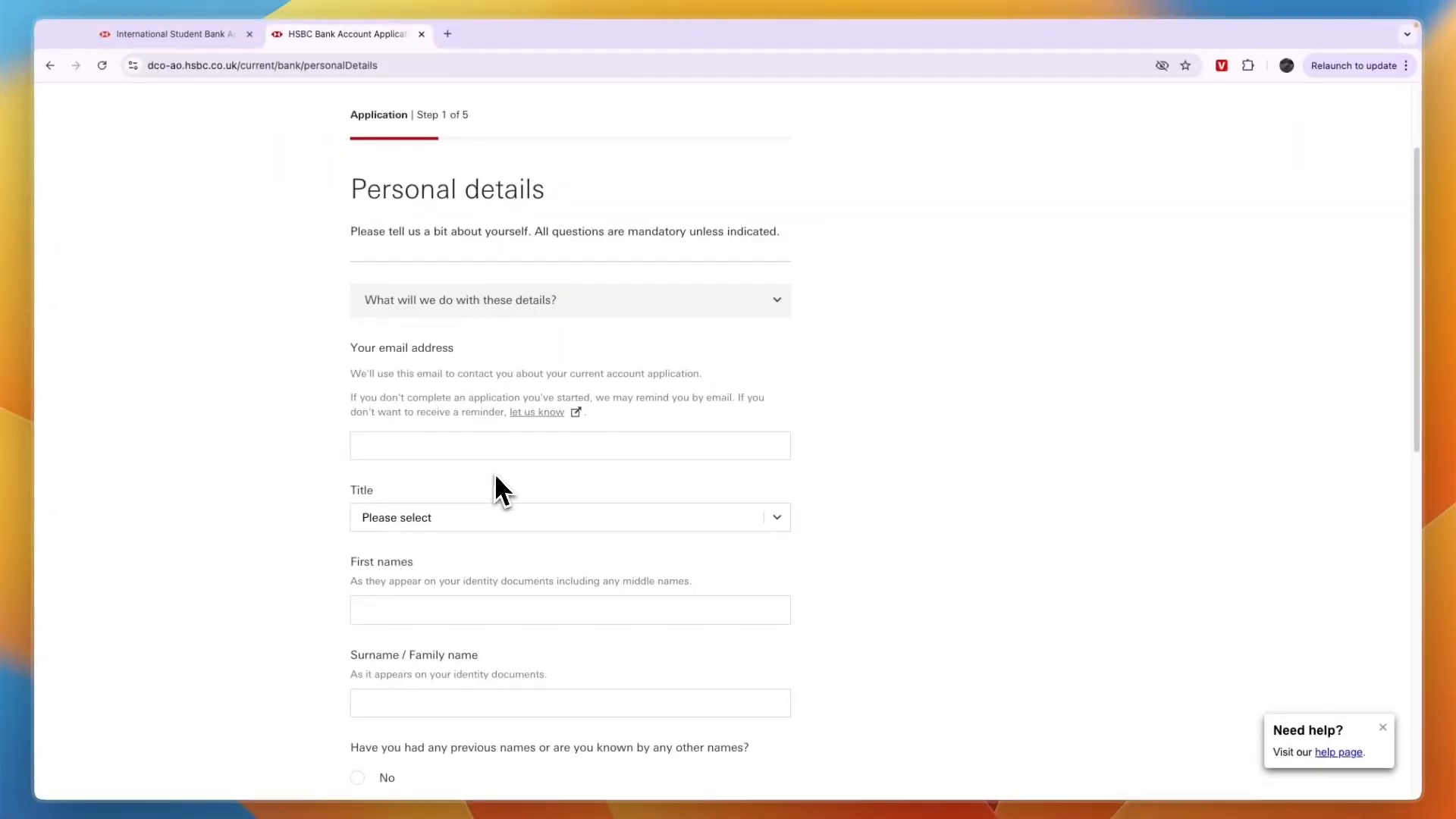
# - Continue past the personal details form to step 2 of 5, contact details
pyautogui.scroll(-3)
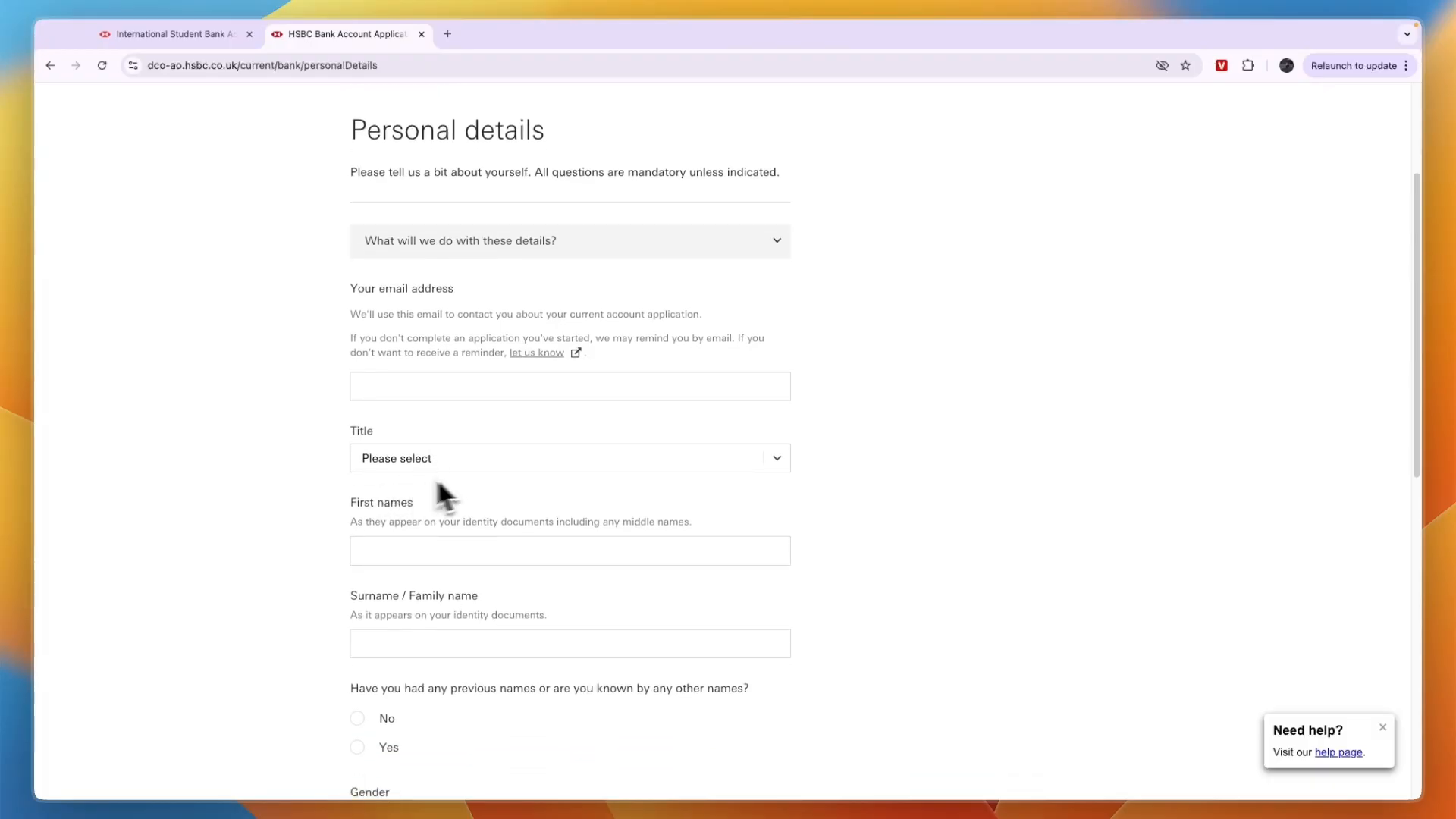
pyautogui.scroll(-3)
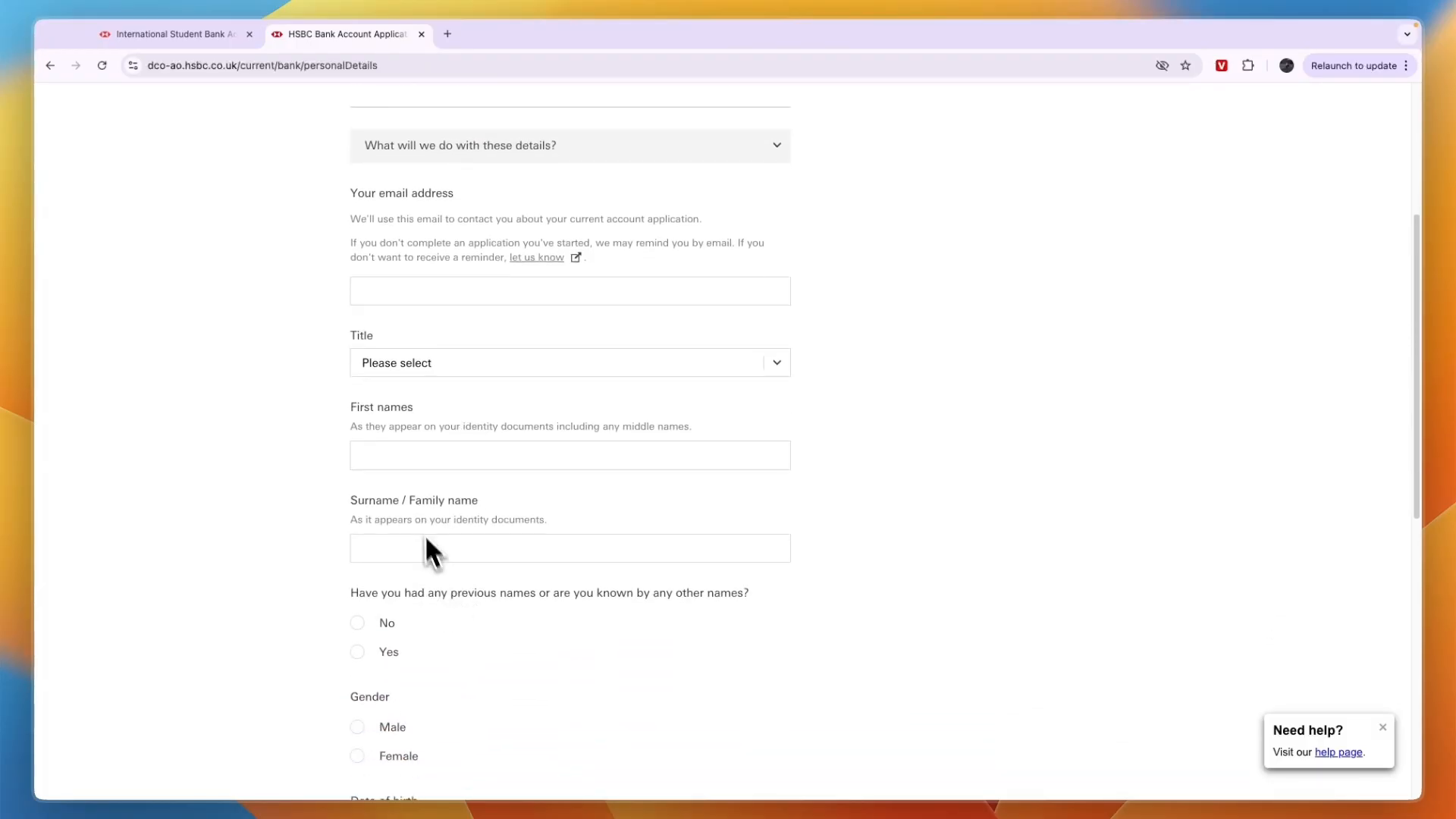
pyautogui.scroll(-3)
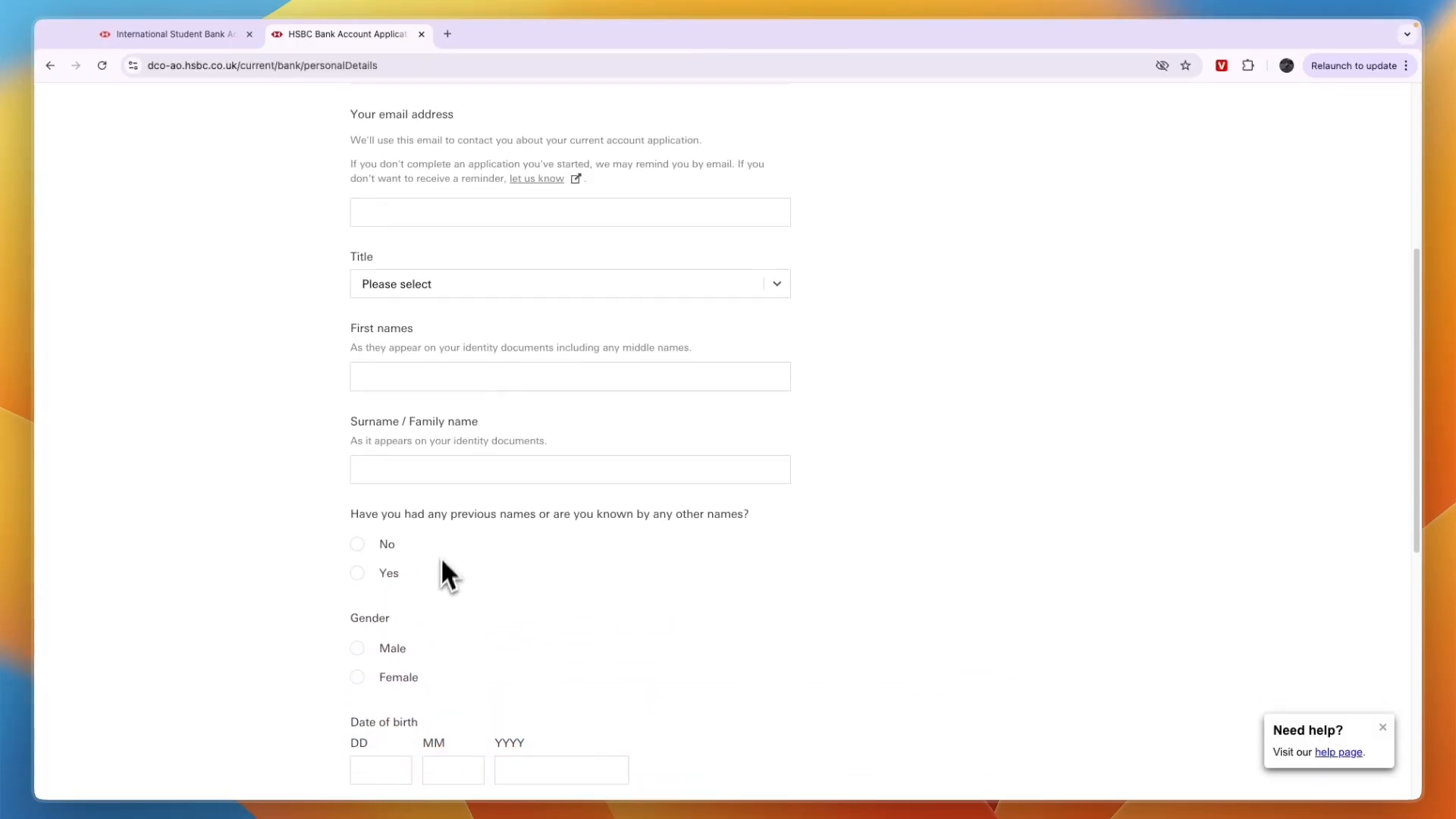
pyautogui.moveTo(643, 534)
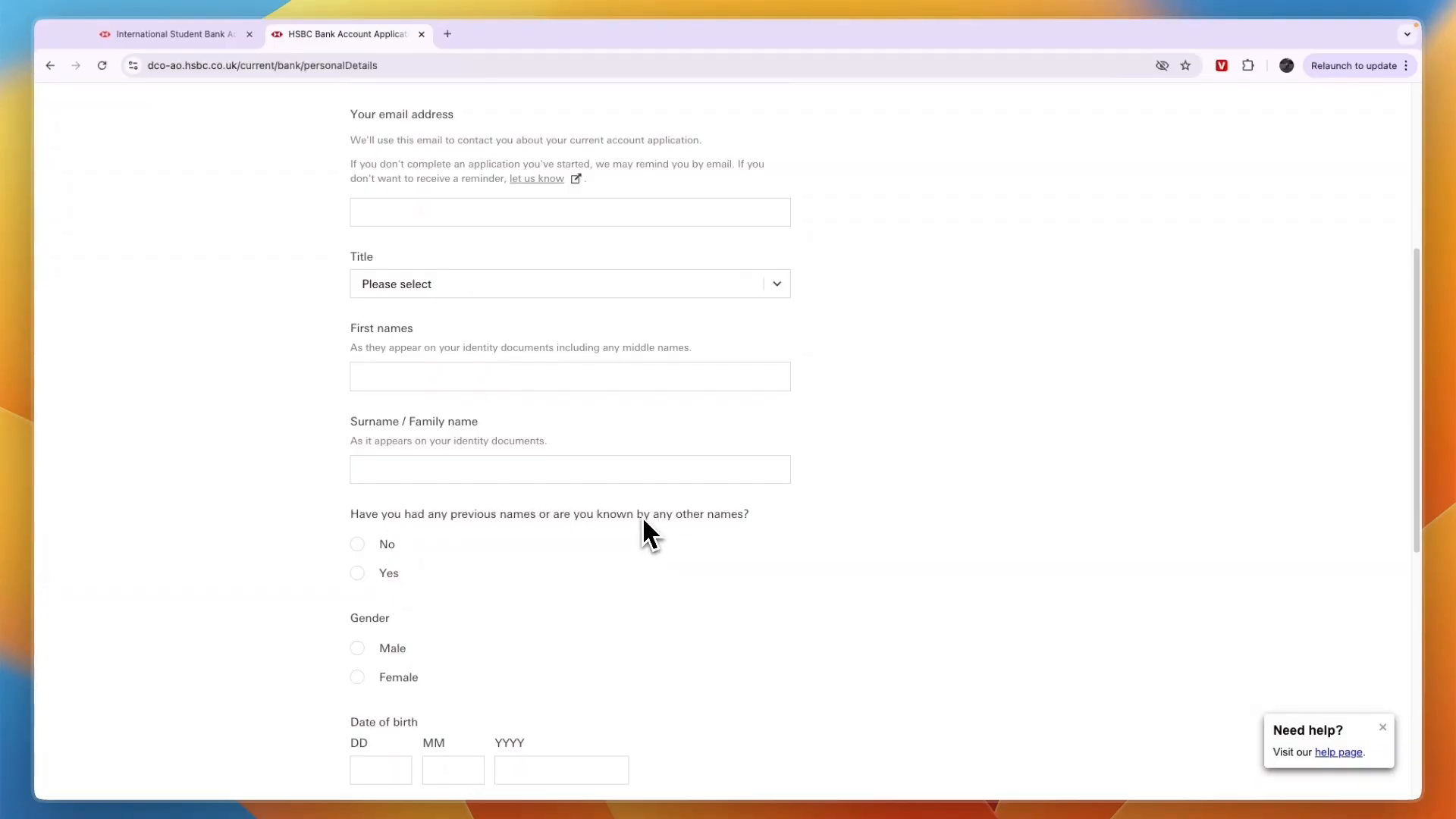
pyautogui.scroll(-3)
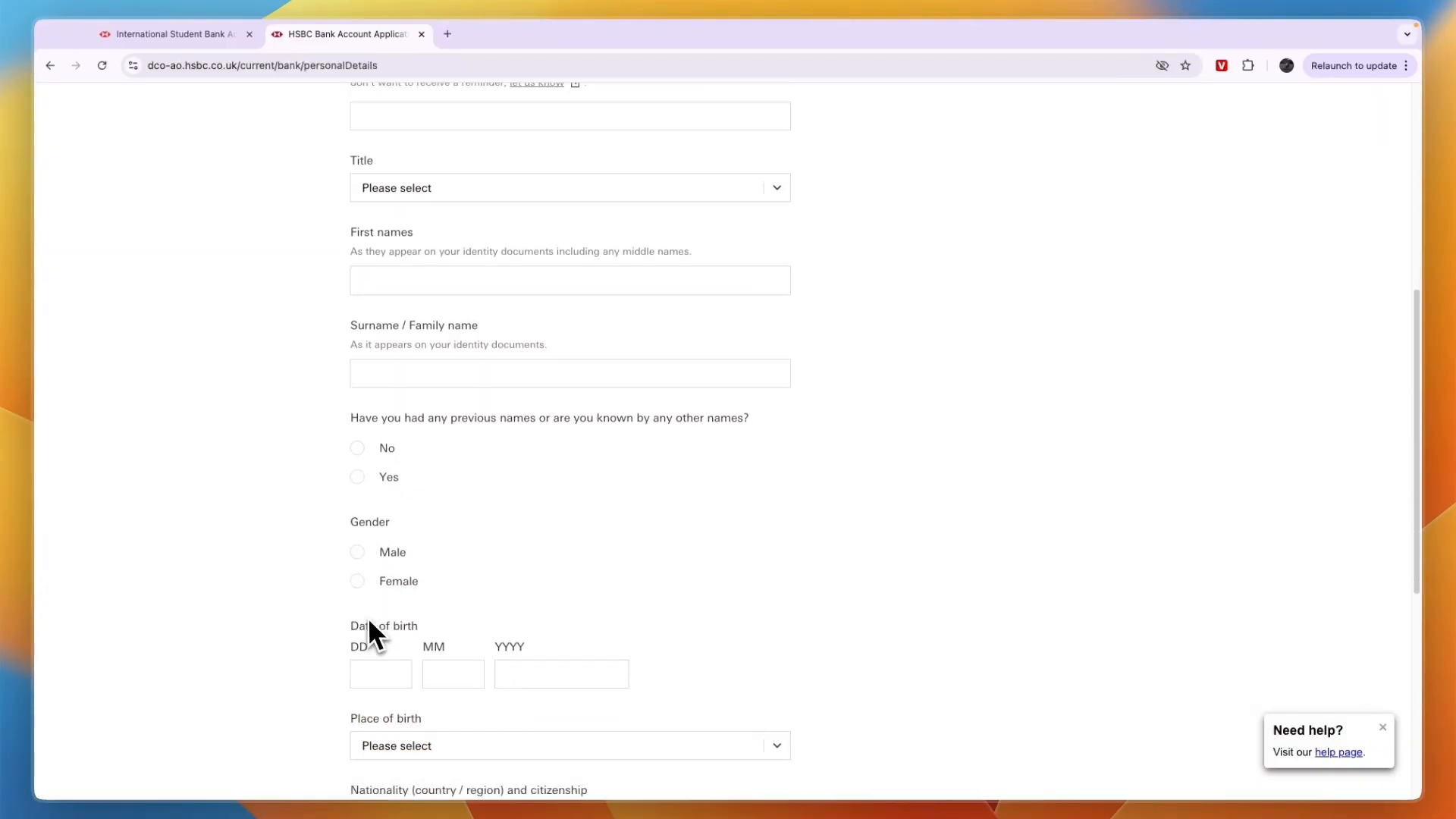
pyautogui.scroll(-3)
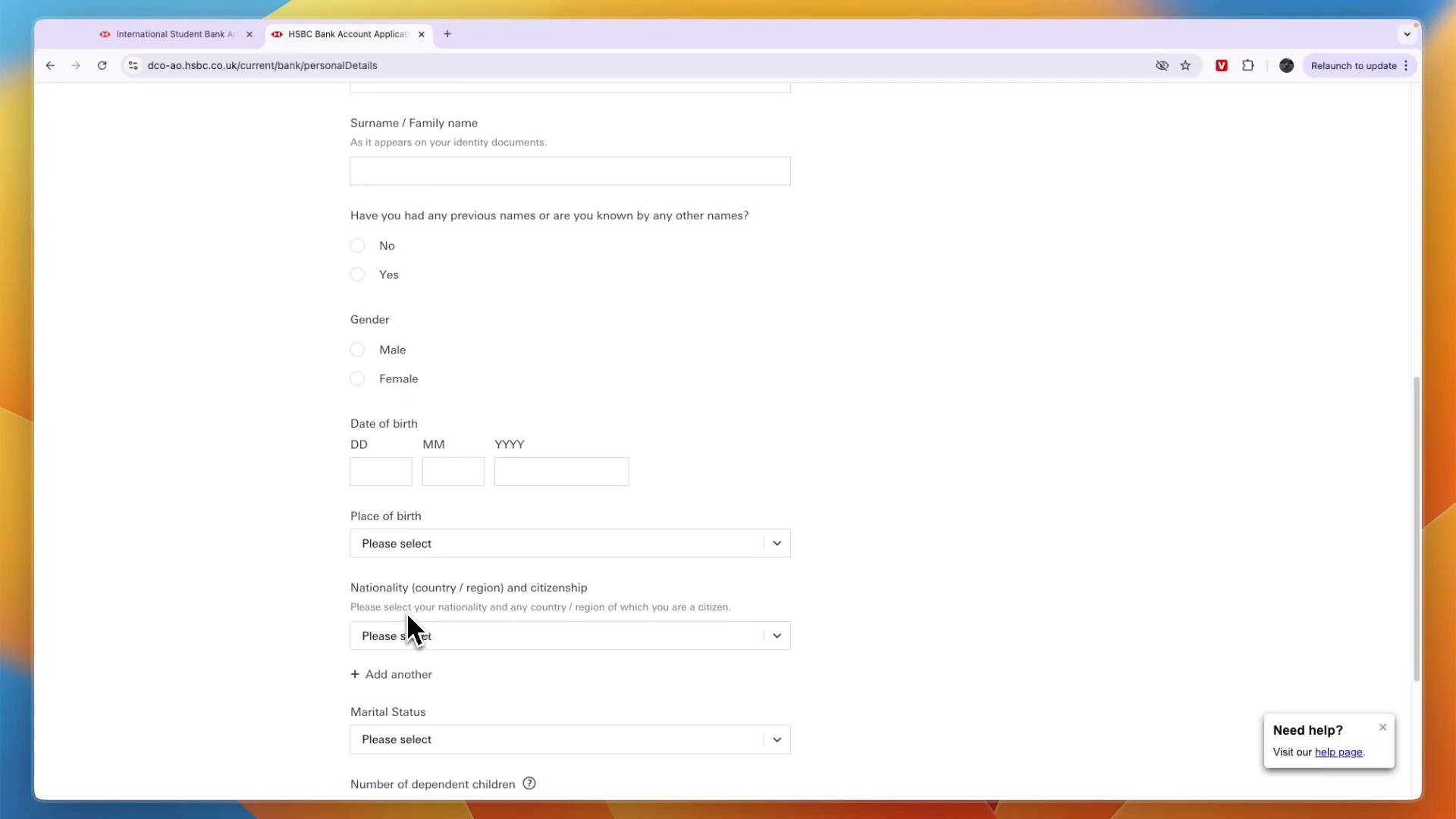
pyautogui.scroll(-3)
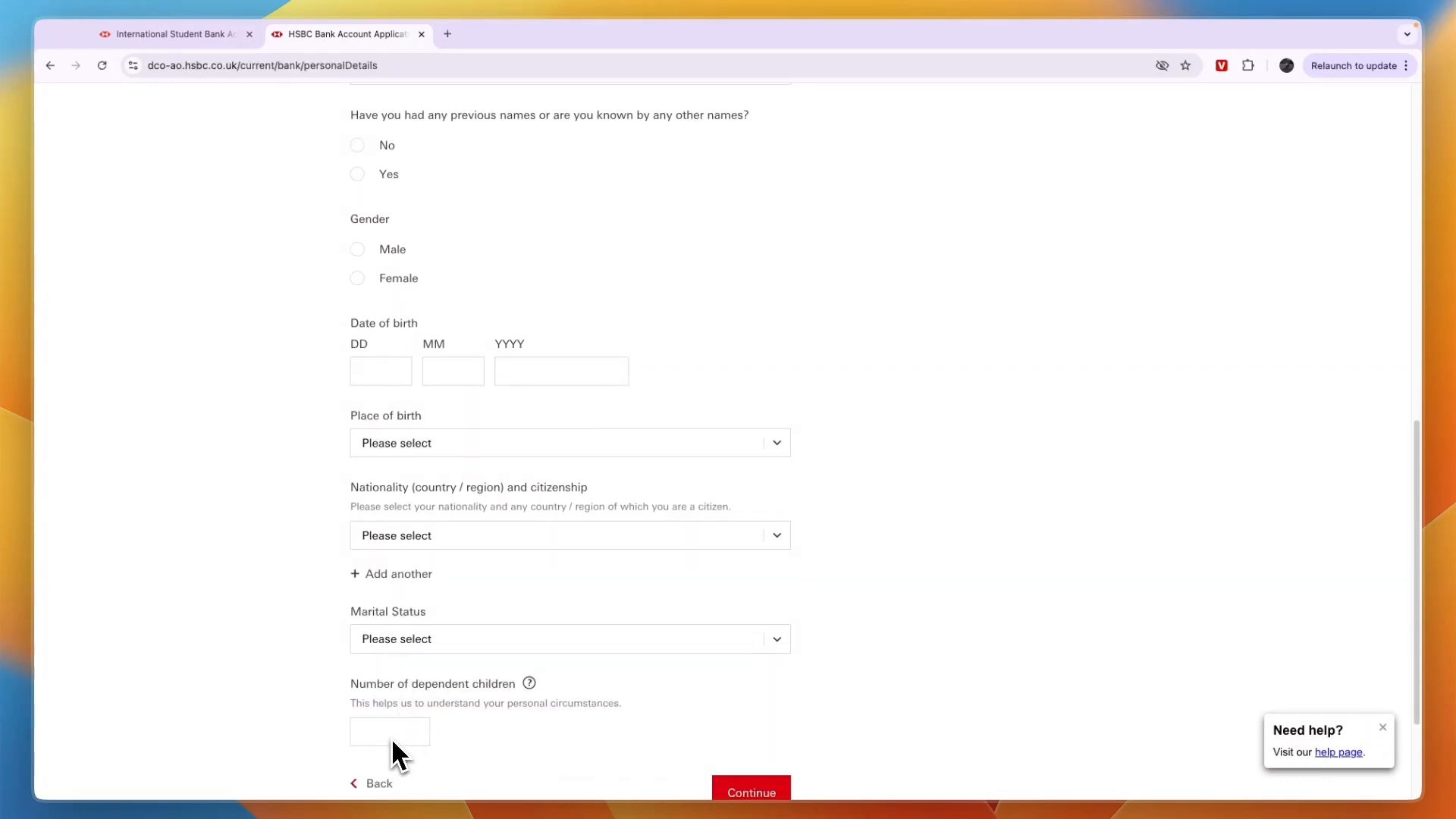
pyautogui.click(751, 792)
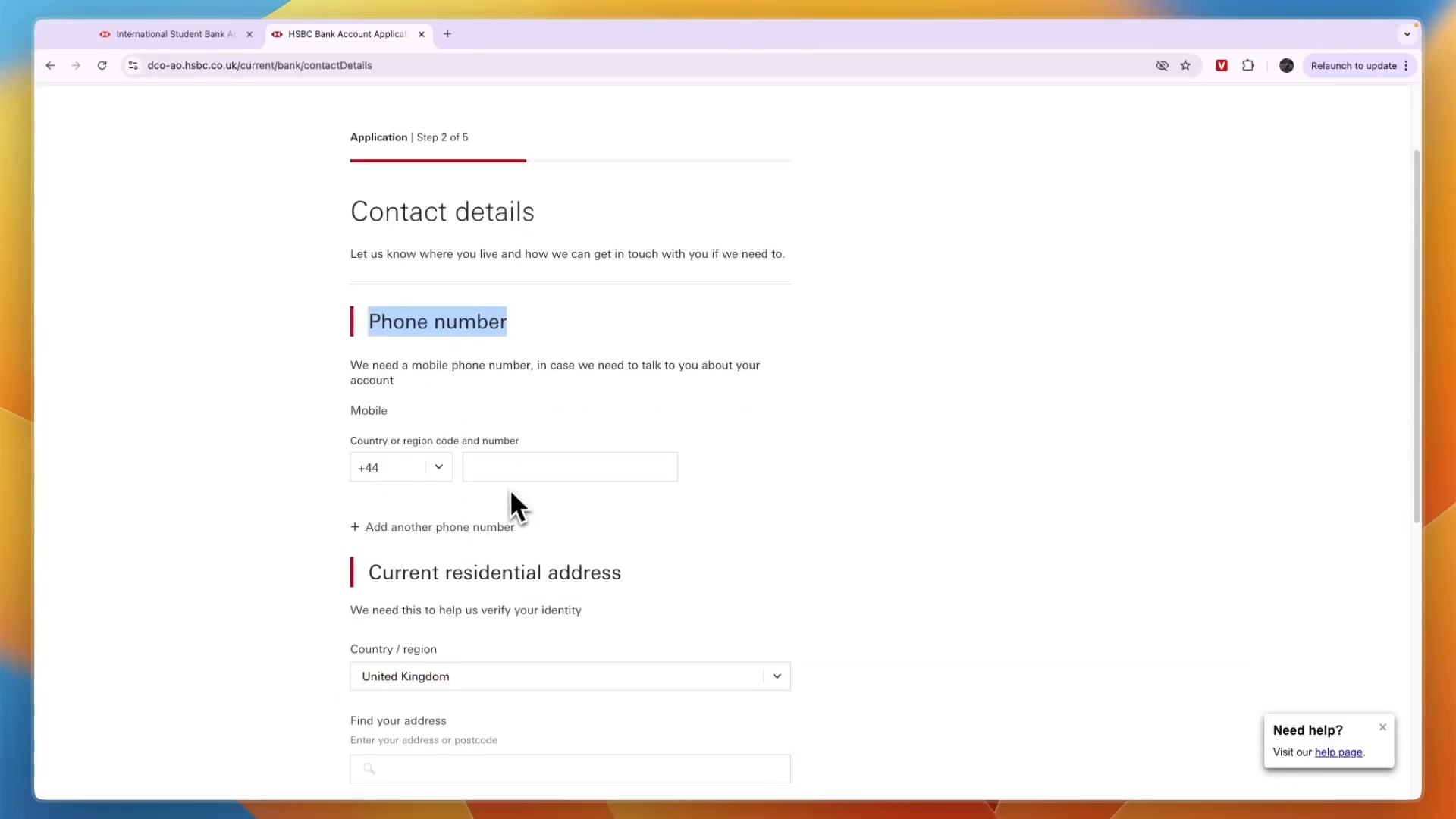
# - Check the mobile country code dropdown and move past the residential address fields to continue
pyautogui.click(399, 467)
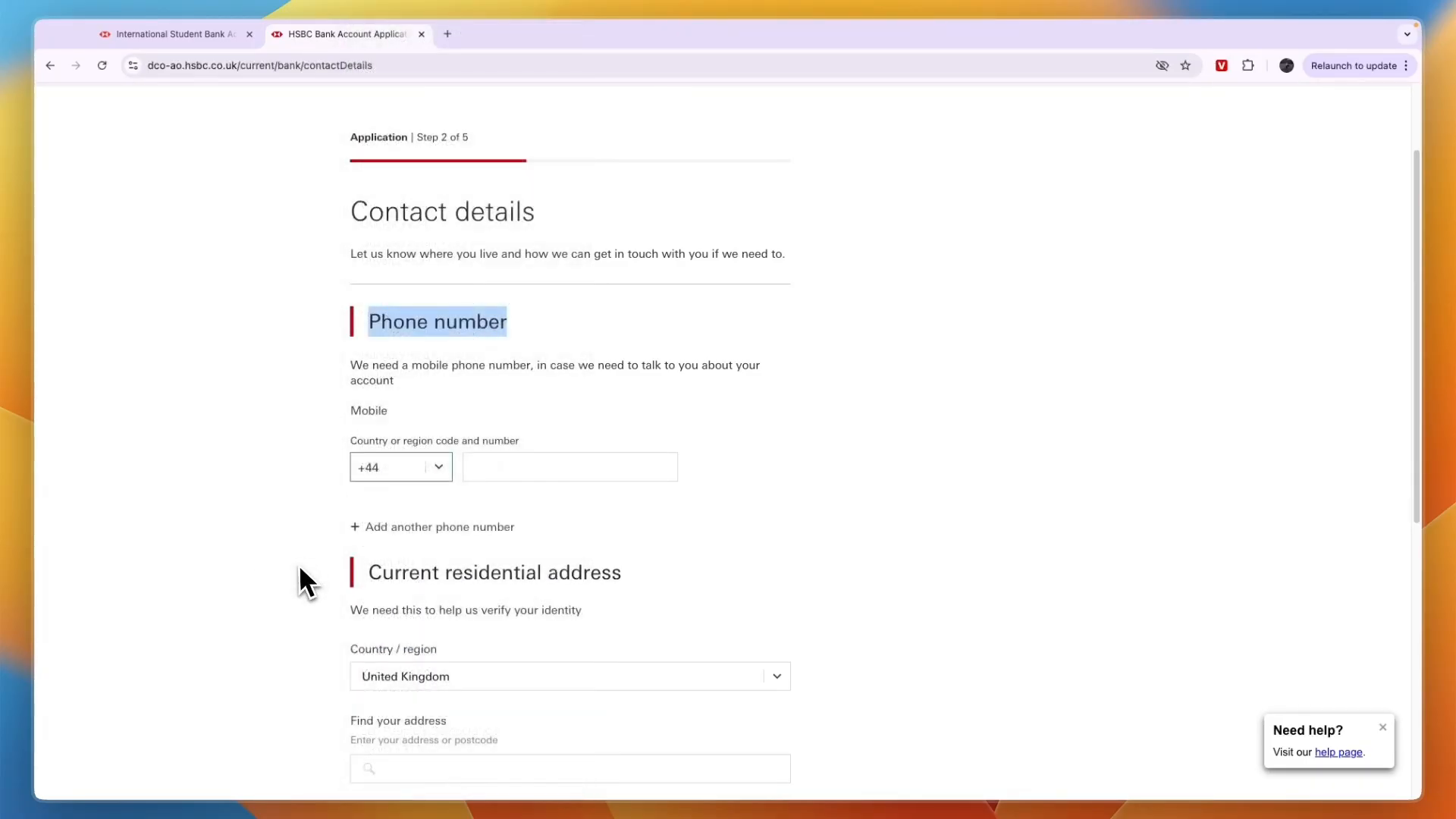
pyautogui.scroll(-3)
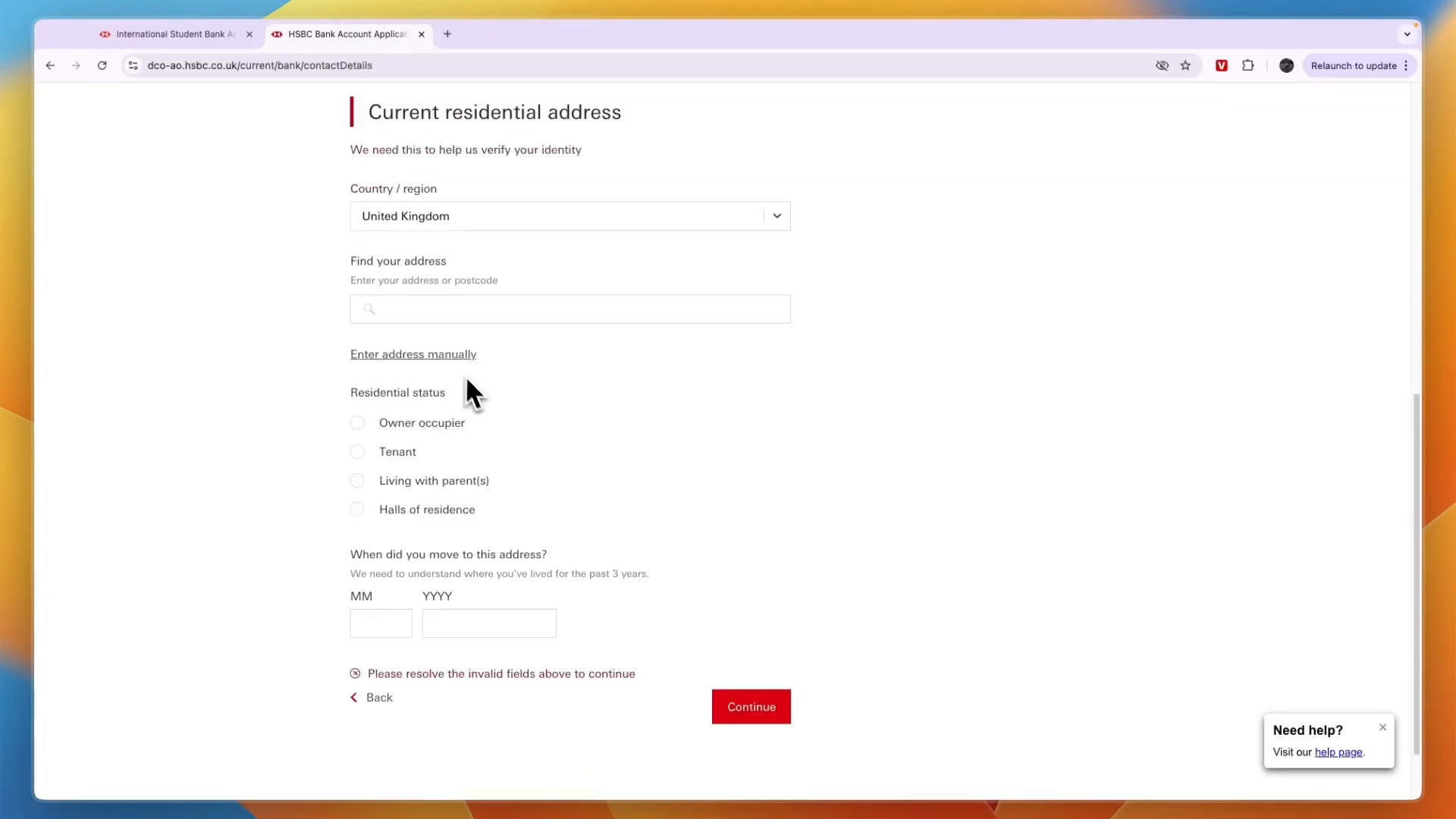
pyautogui.scroll(-3)
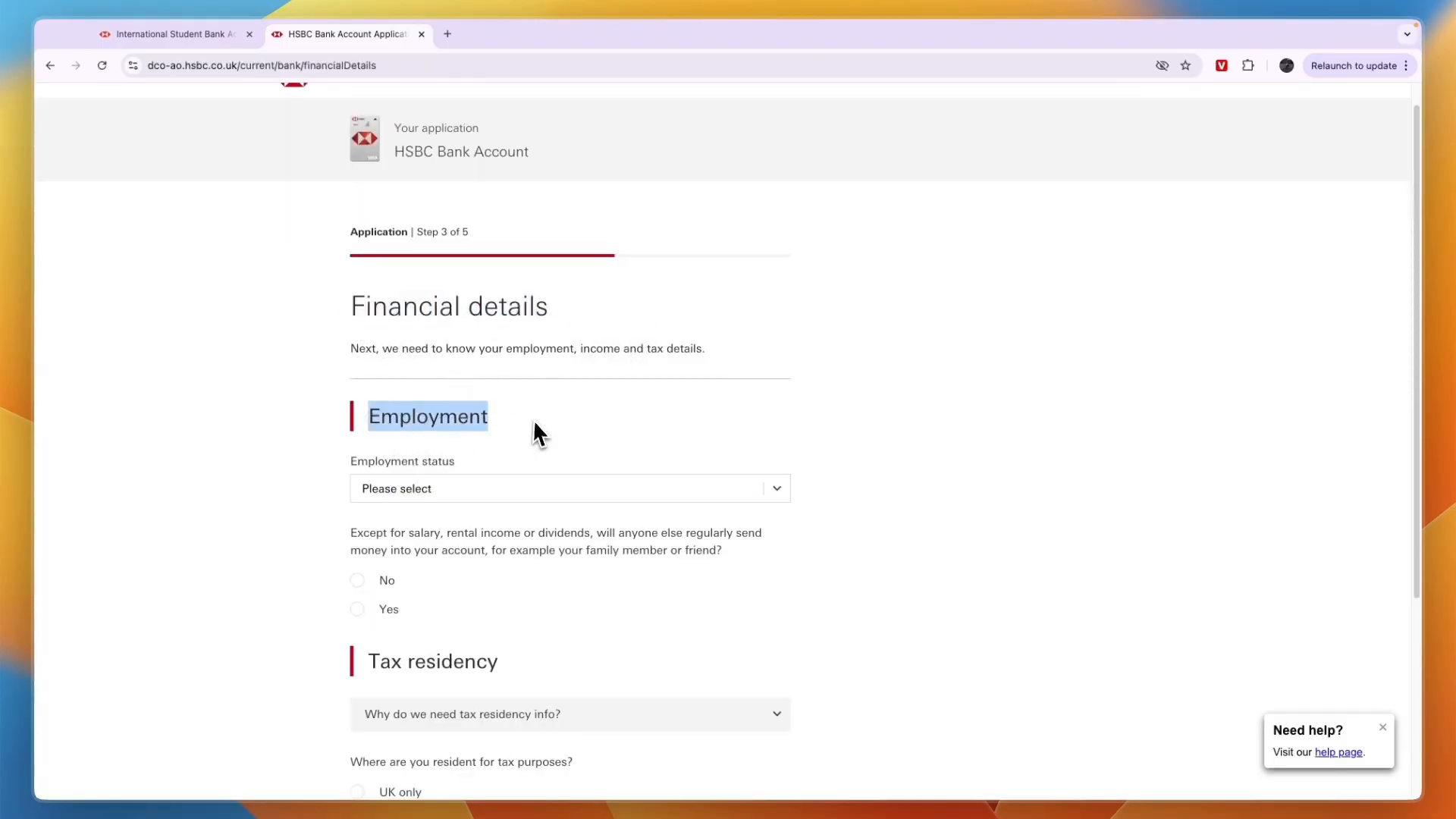
# - Enter self-employed sole trader details since 10/2019, trading as Hello in Manufacturing, and continue to step 4
pyautogui.click(570, 489)
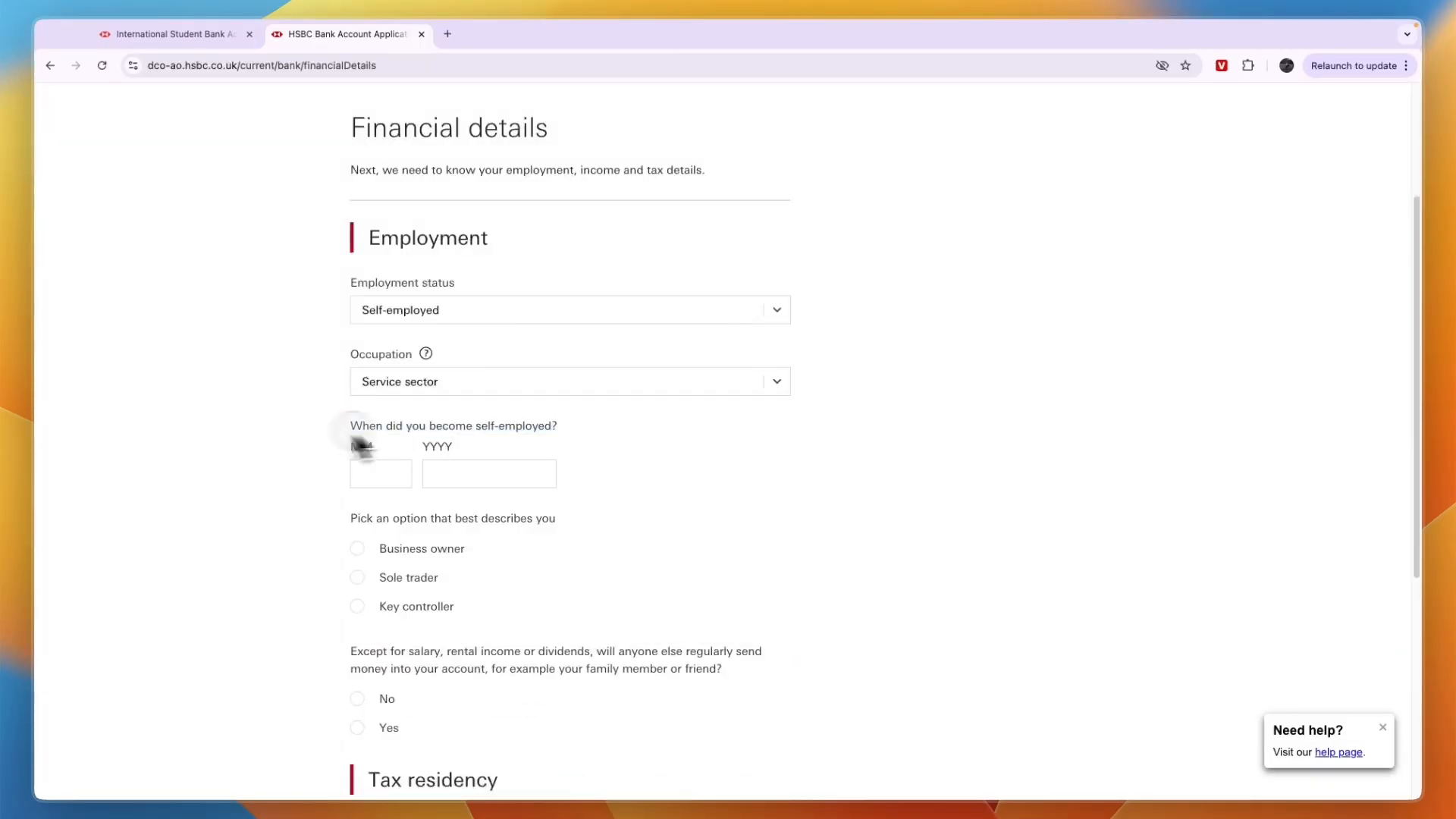
pyautogui.write('2019')
pyautogui.write('10')
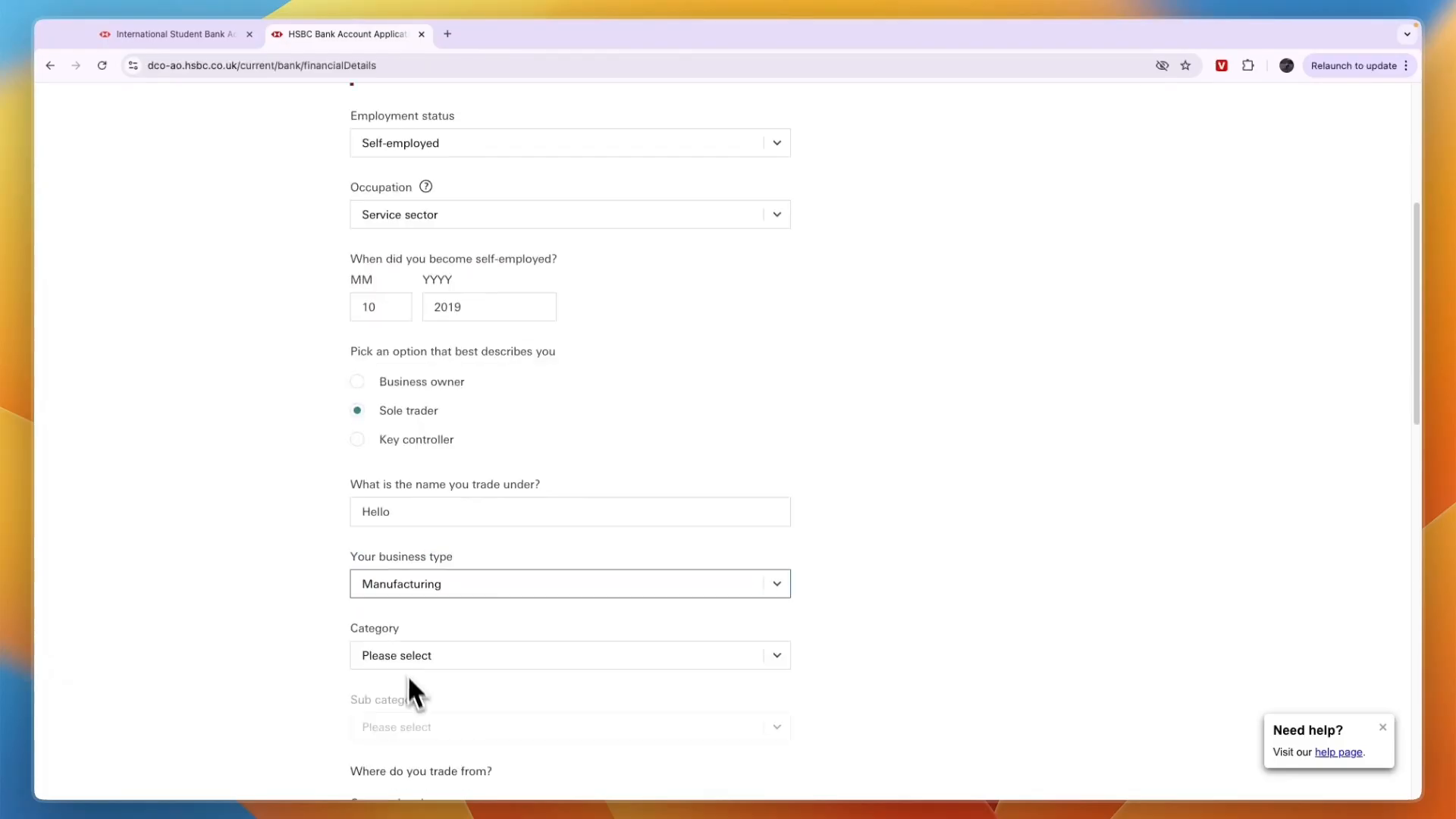
pyautogui.scroll(-3)
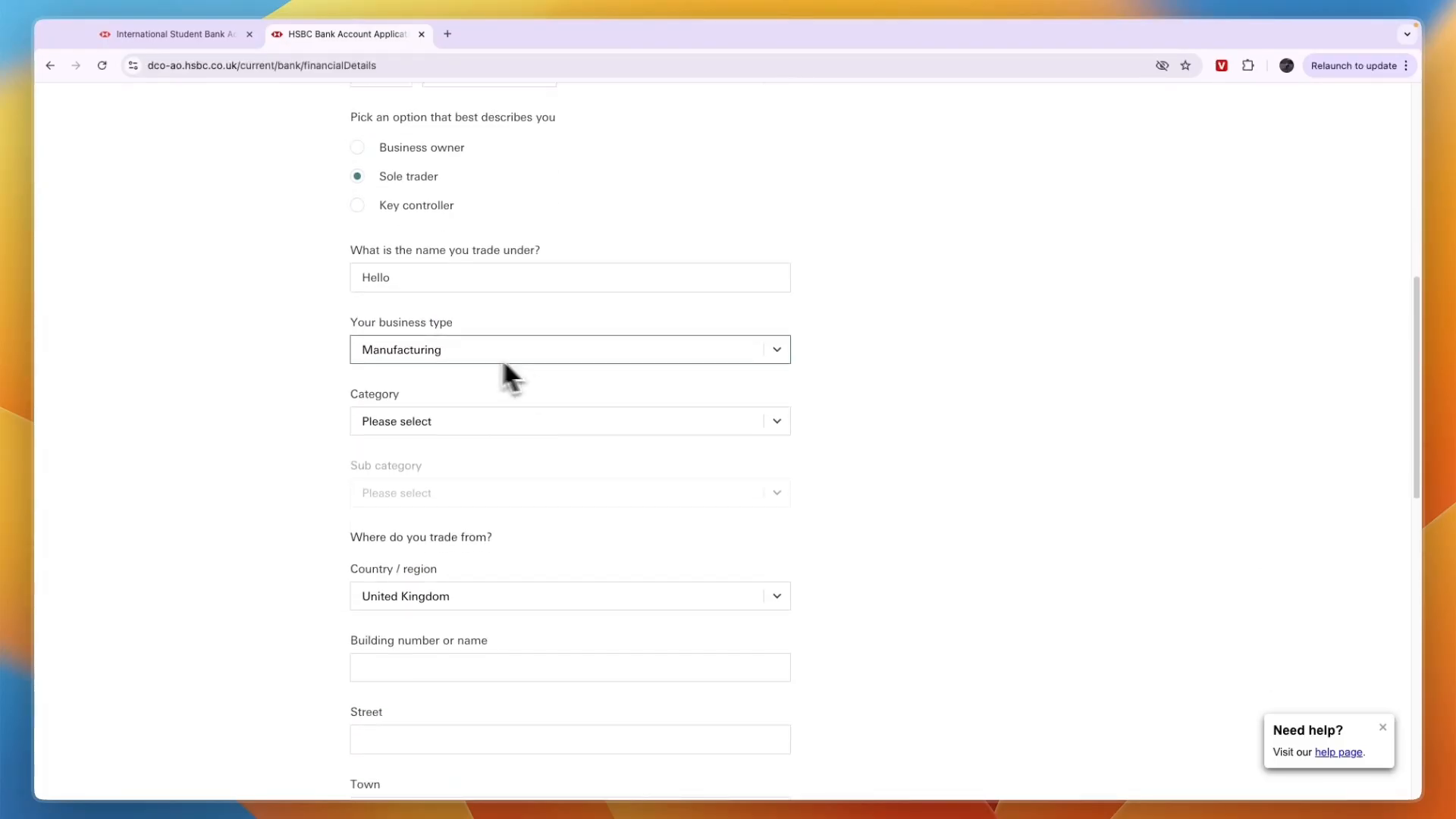
pyautogui.click(570, 422)
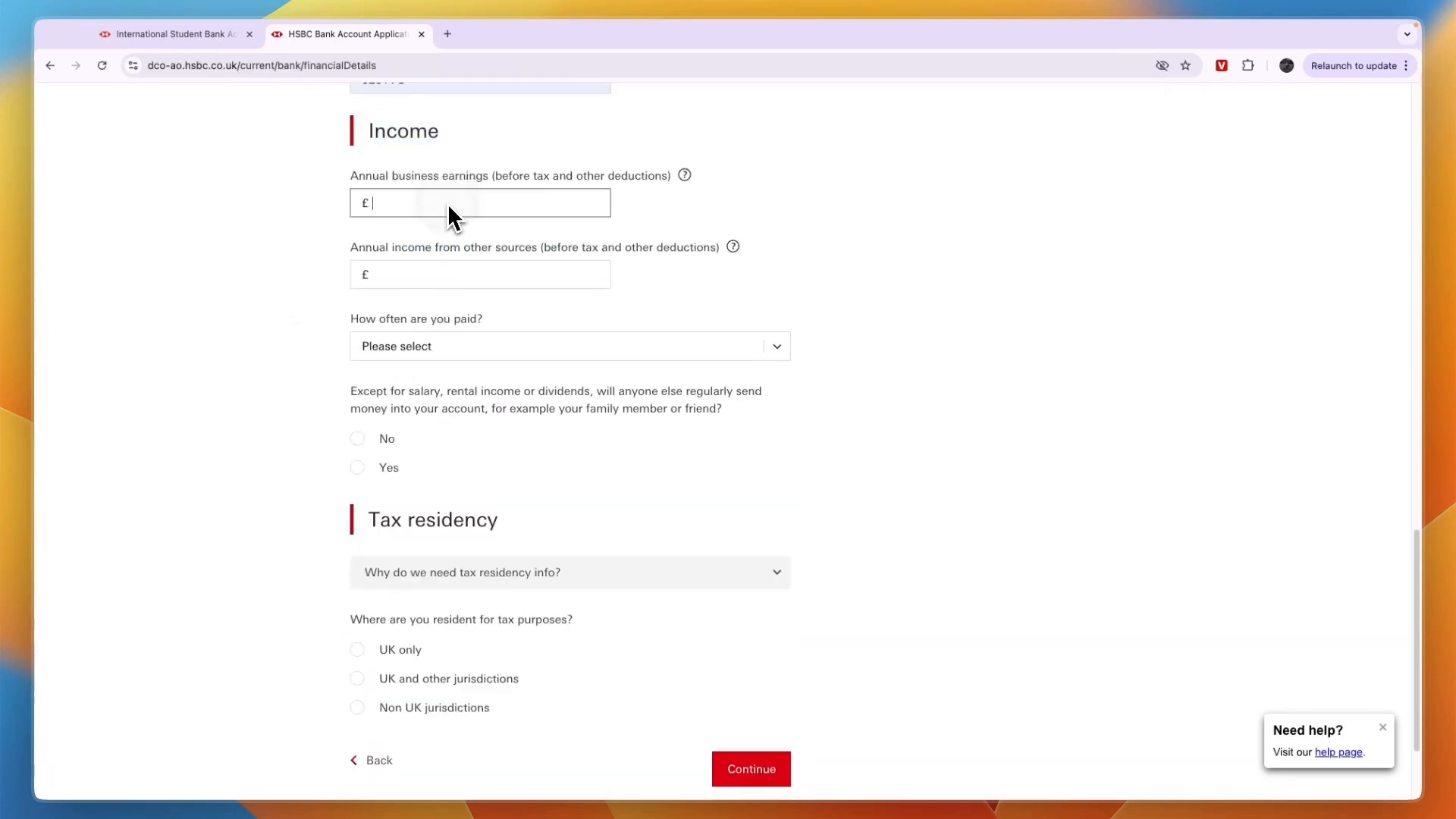
pyautogui.click(751, 769)
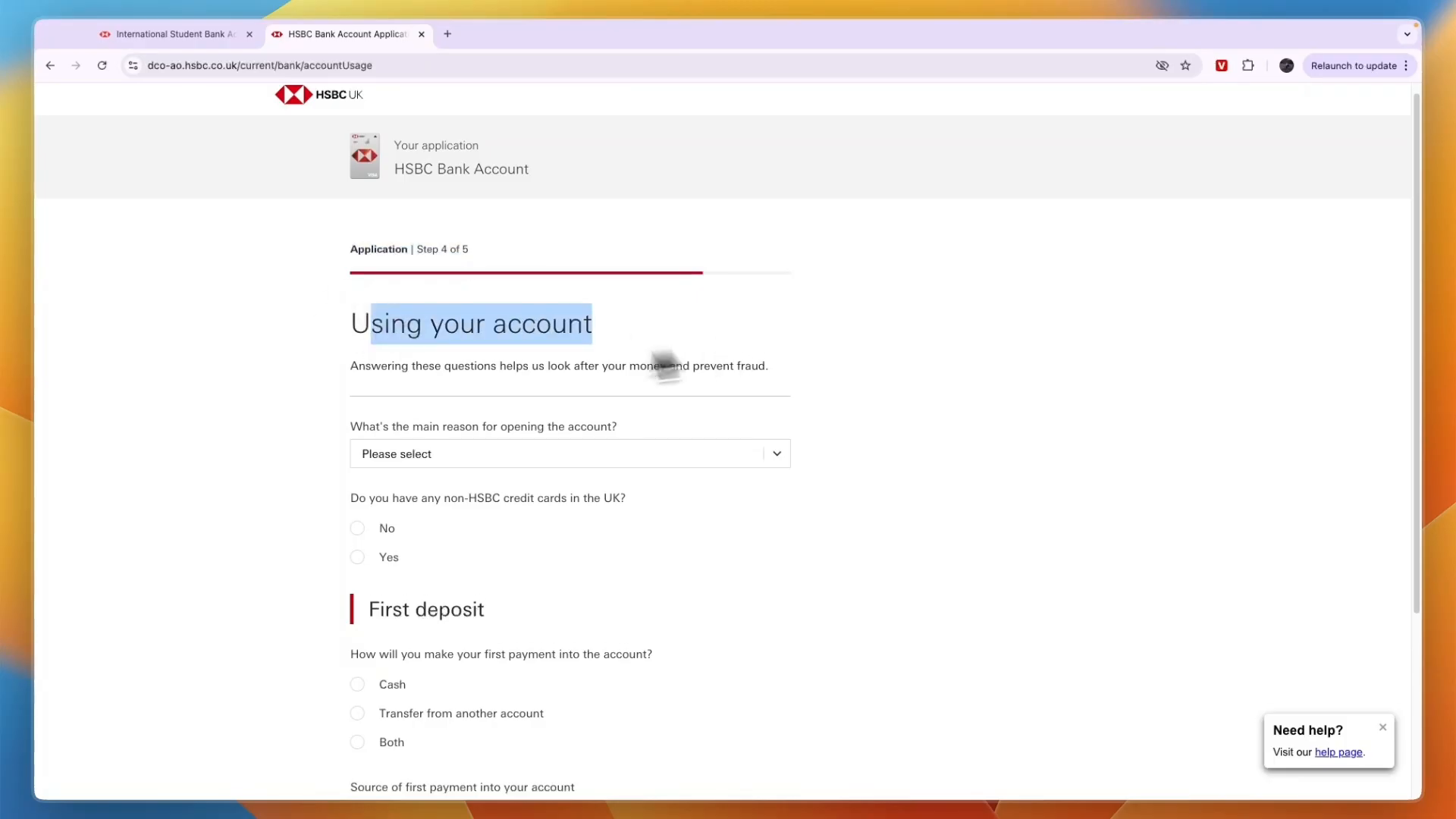
# - Give Personal expenses as main reason, No other UK credit cards, Cash first payment, and continue to review
pyautogui.click(569, 455)
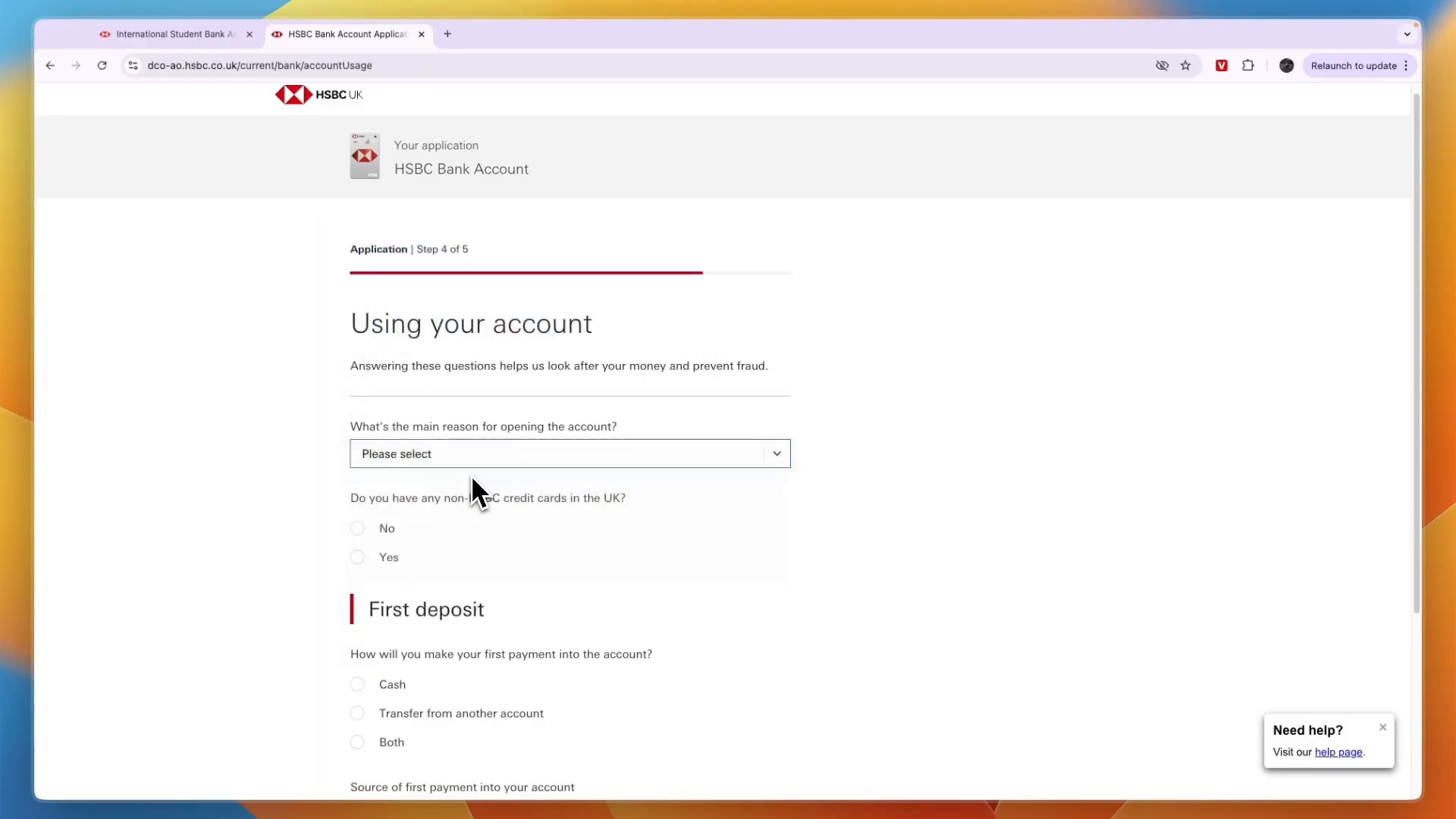
pyautogui.click(570, 453)
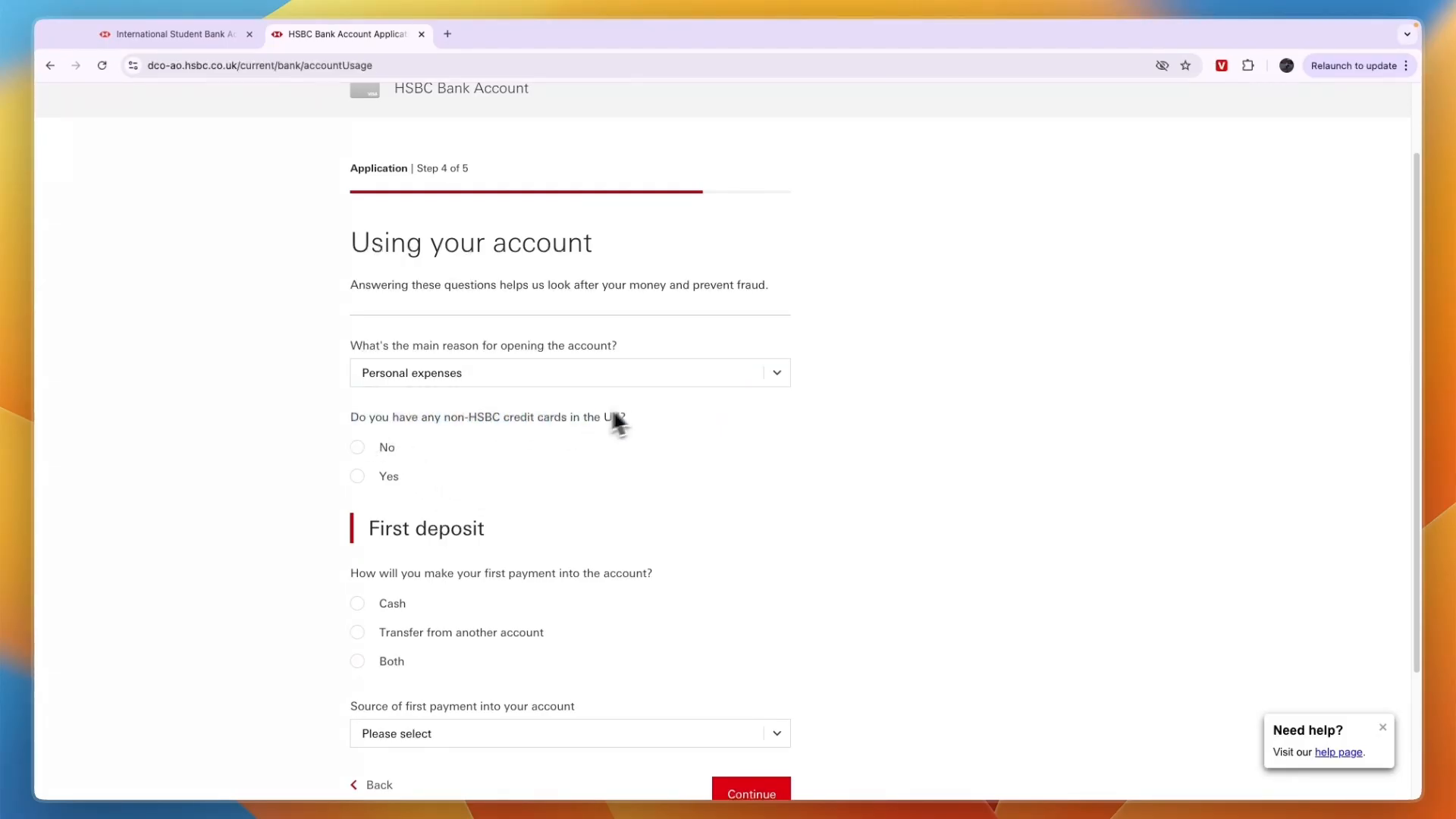
pyautogui.click(358, 447)
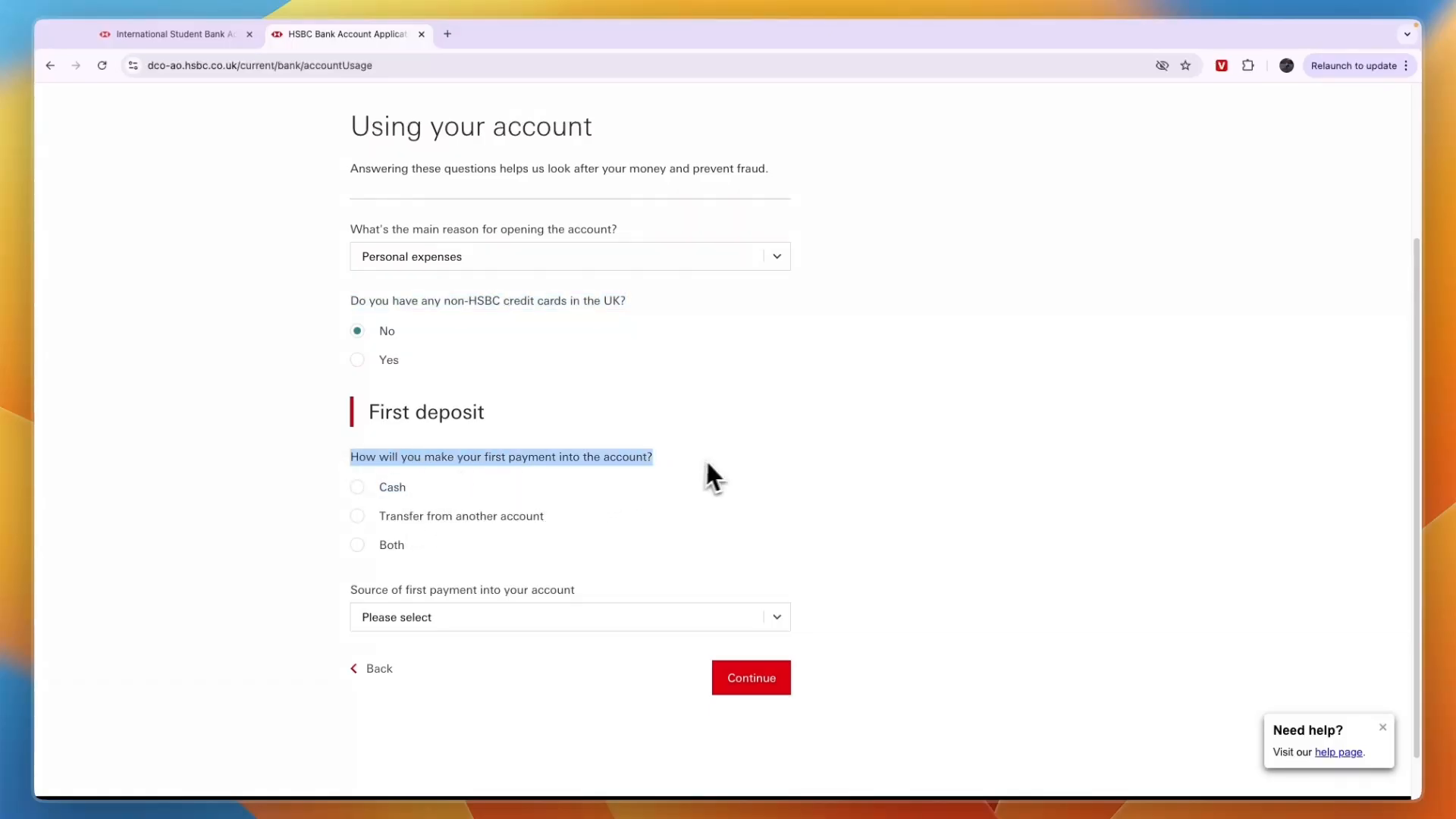
pyautogui.click(356, 544)
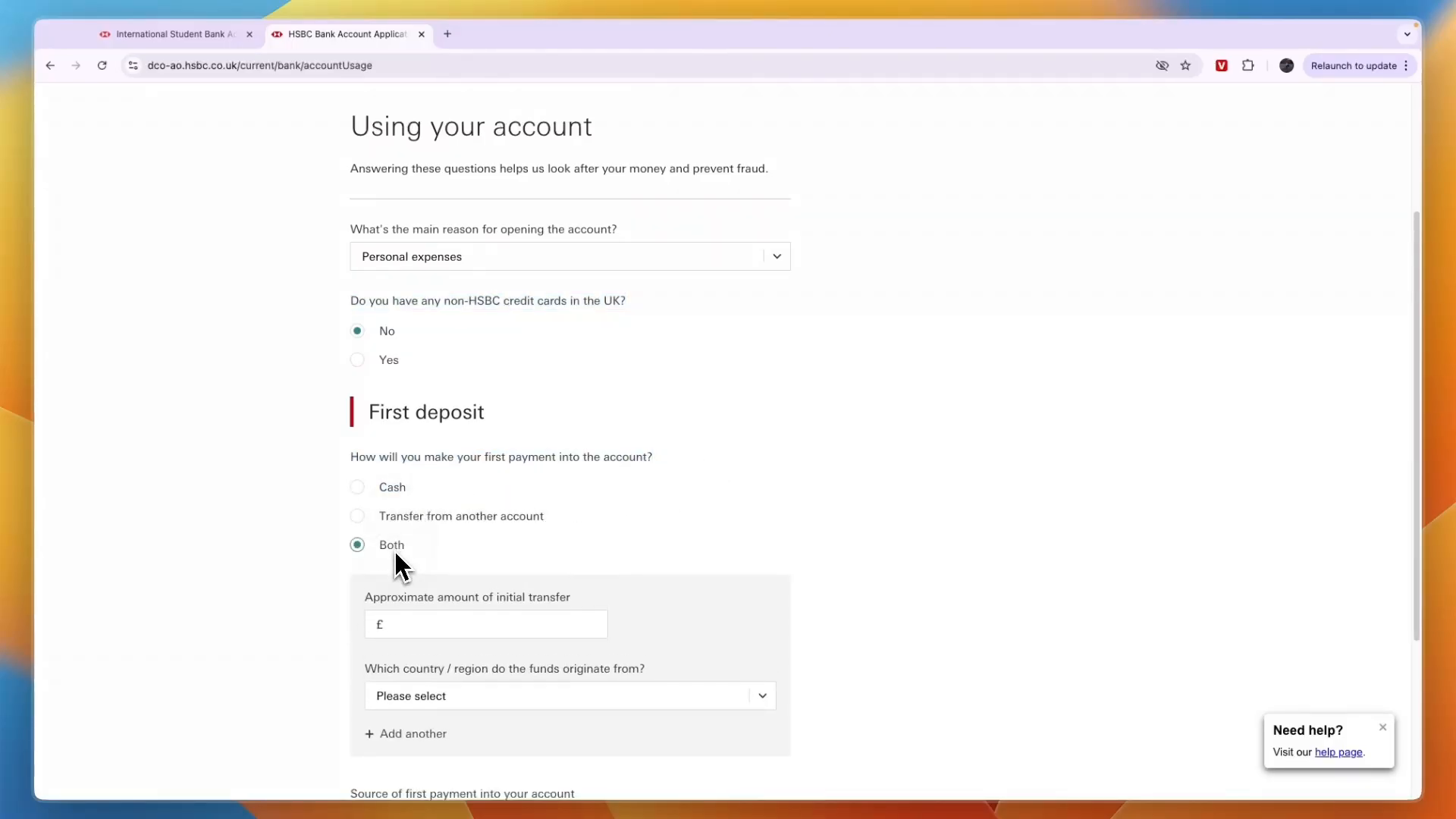
pyautogui.click(358, 487)
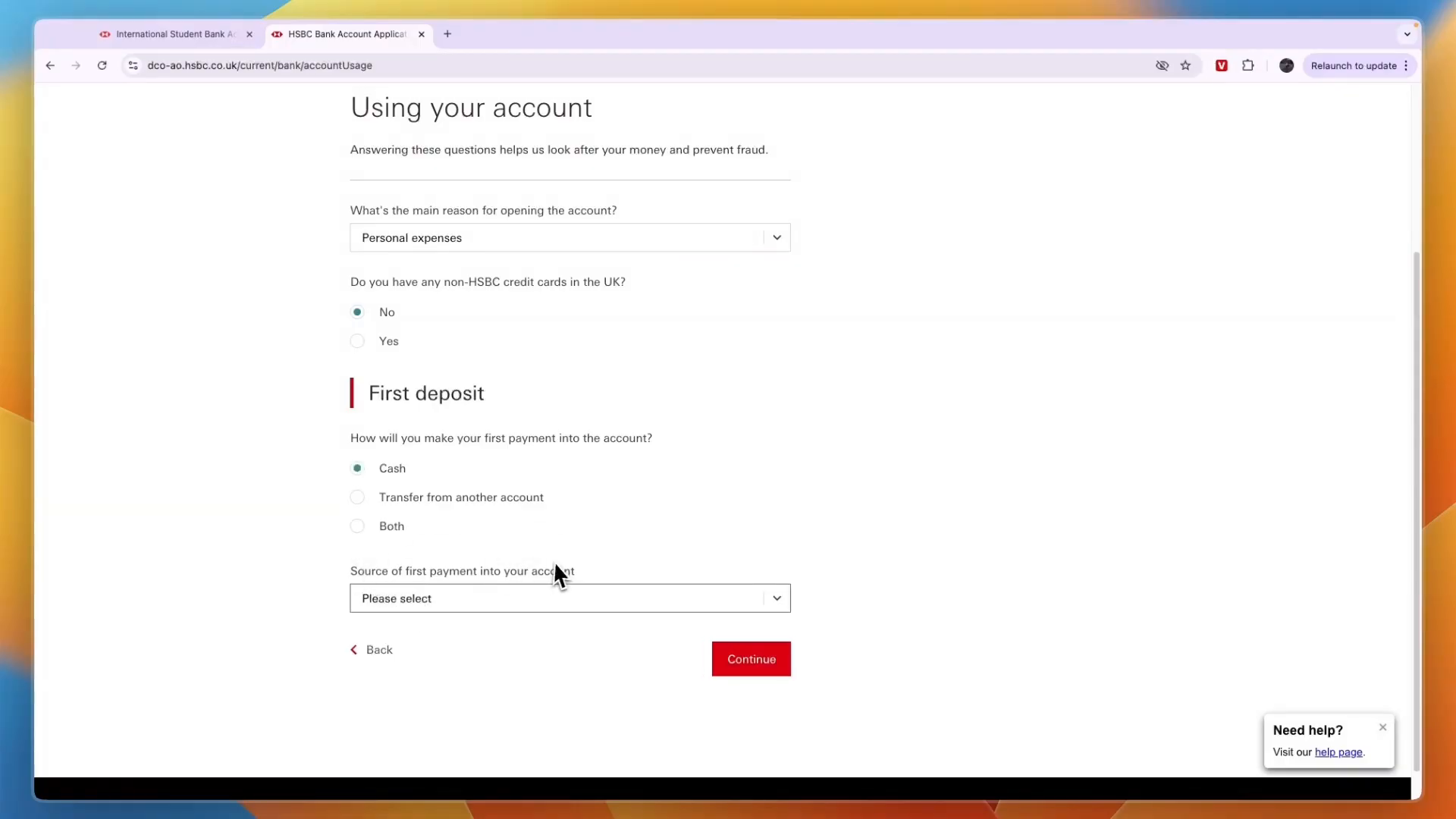
pyautogui.click(750, 658)
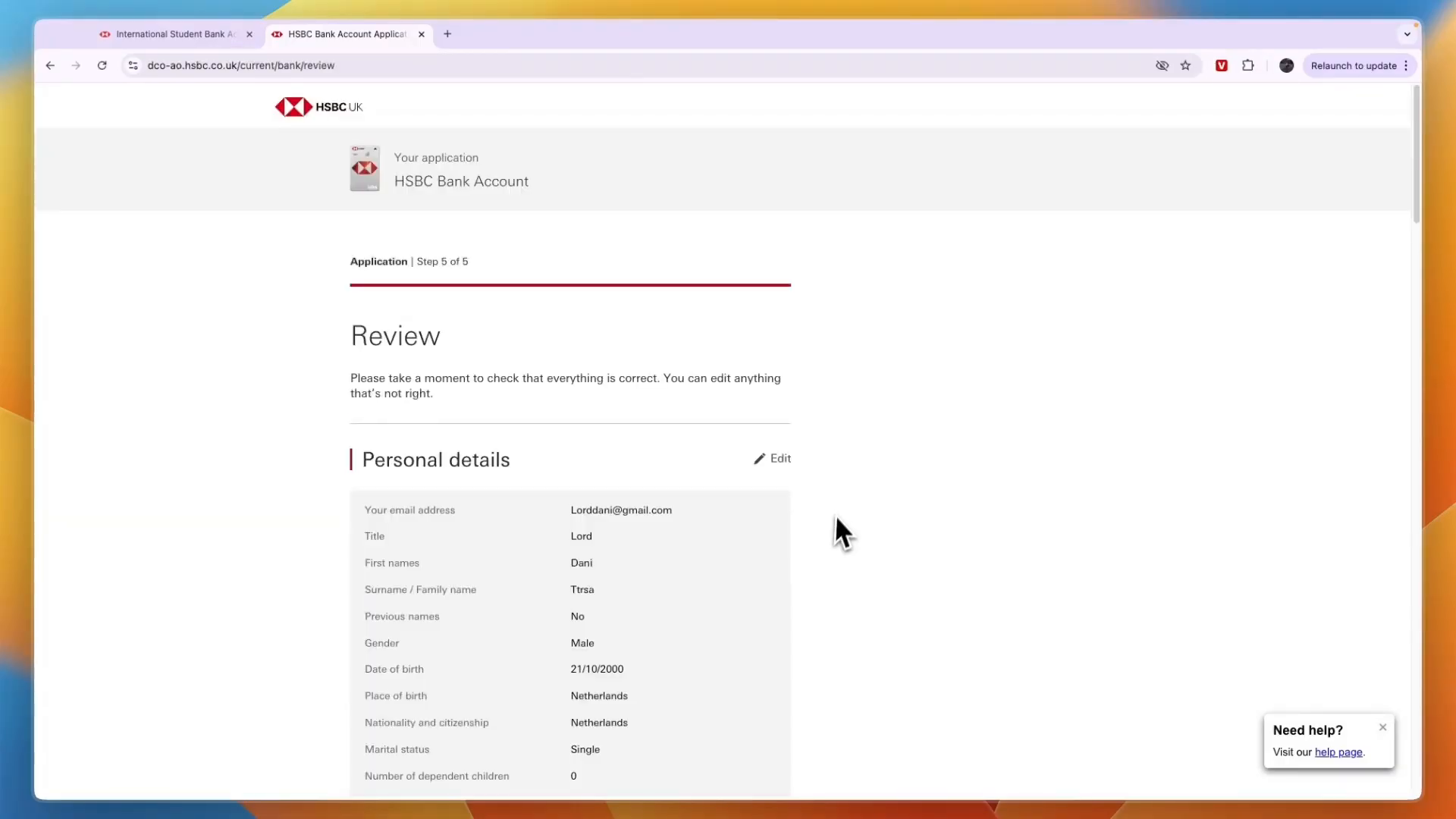
pyautogui.moveTo(561, 542)
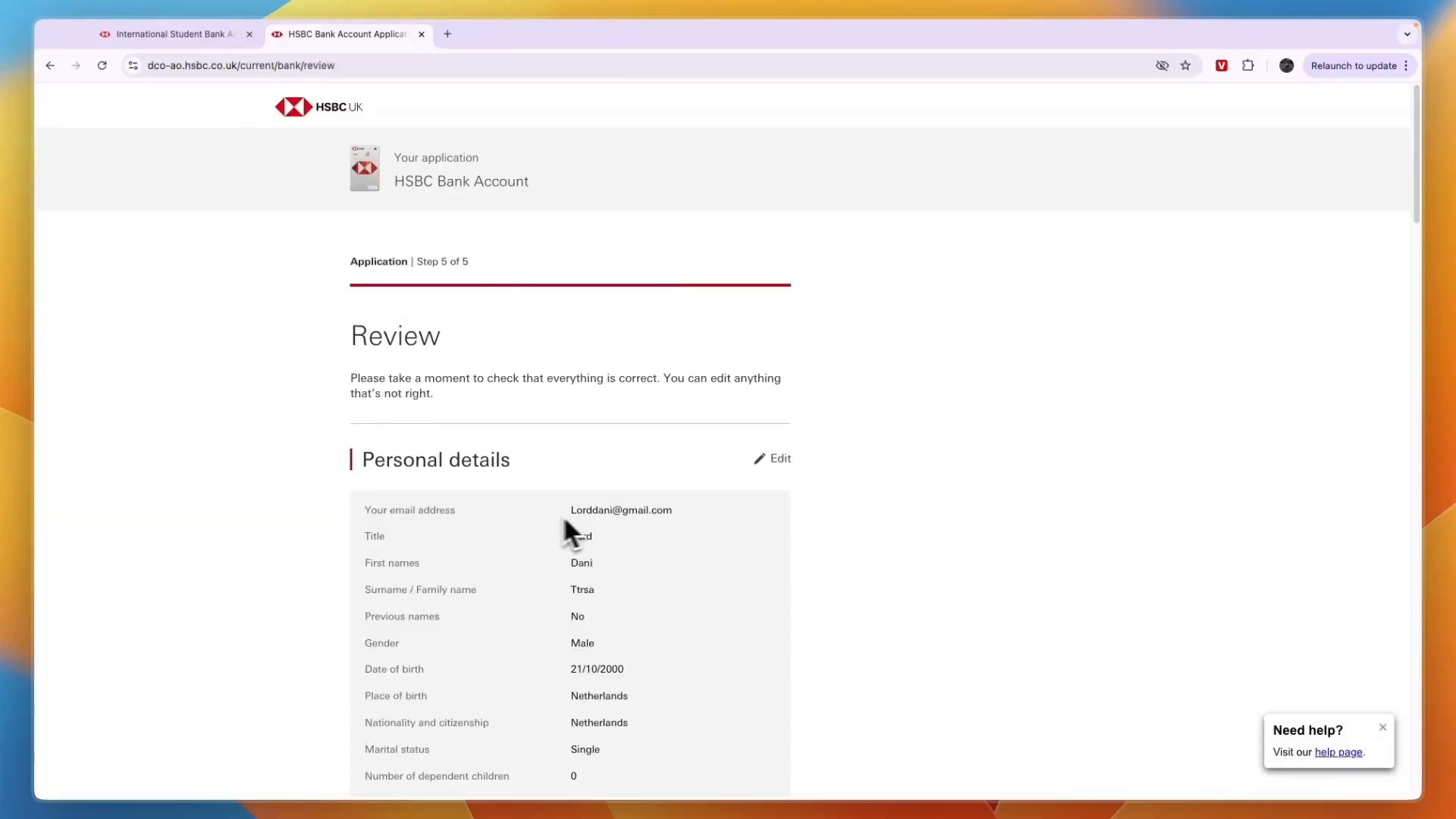
# - Scroll the review summary and tick agreement to the Personal Banking Terms and Conditions
pyautogui.scroll(-3)
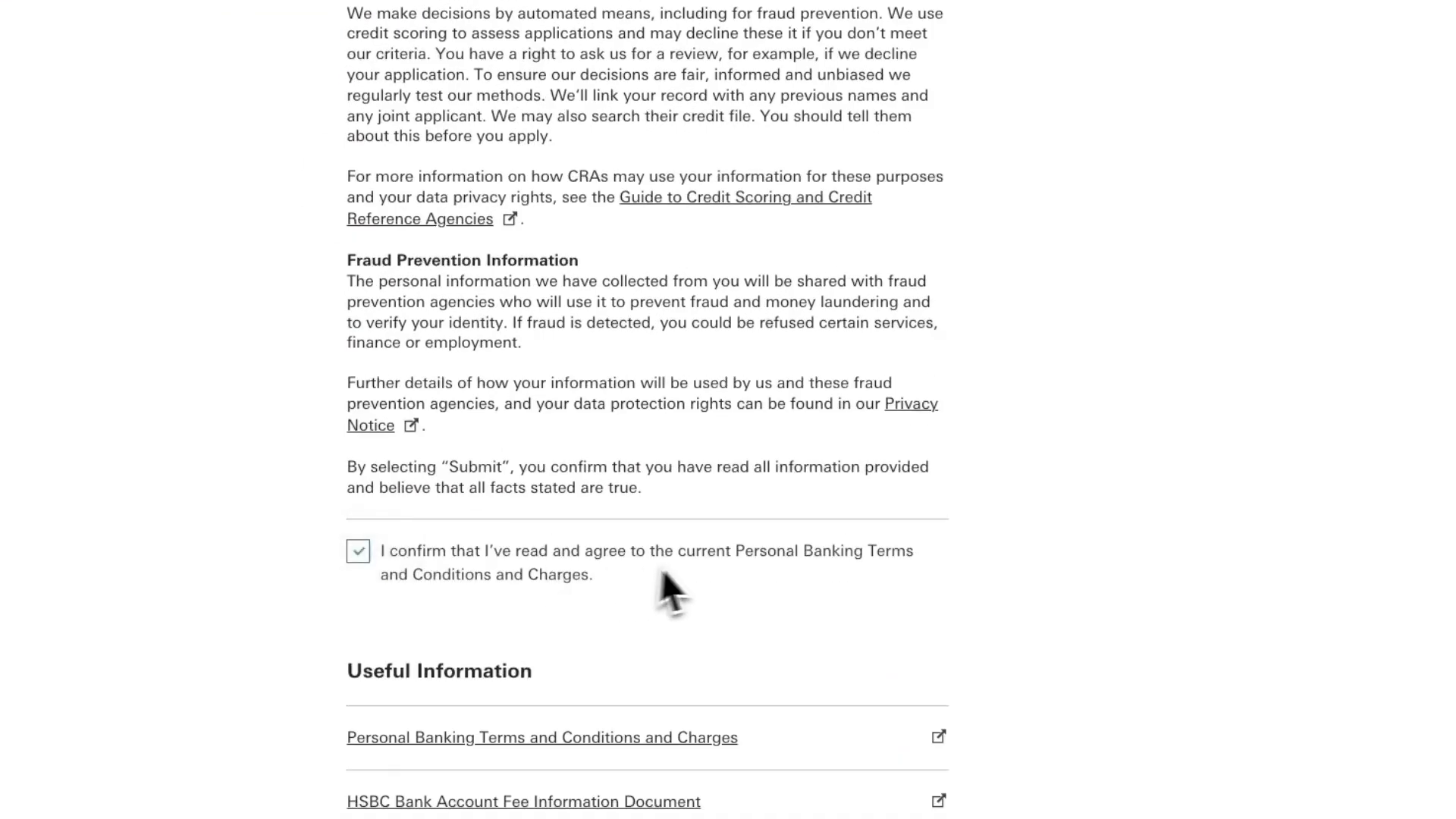
pyautogui.scroll(-3)
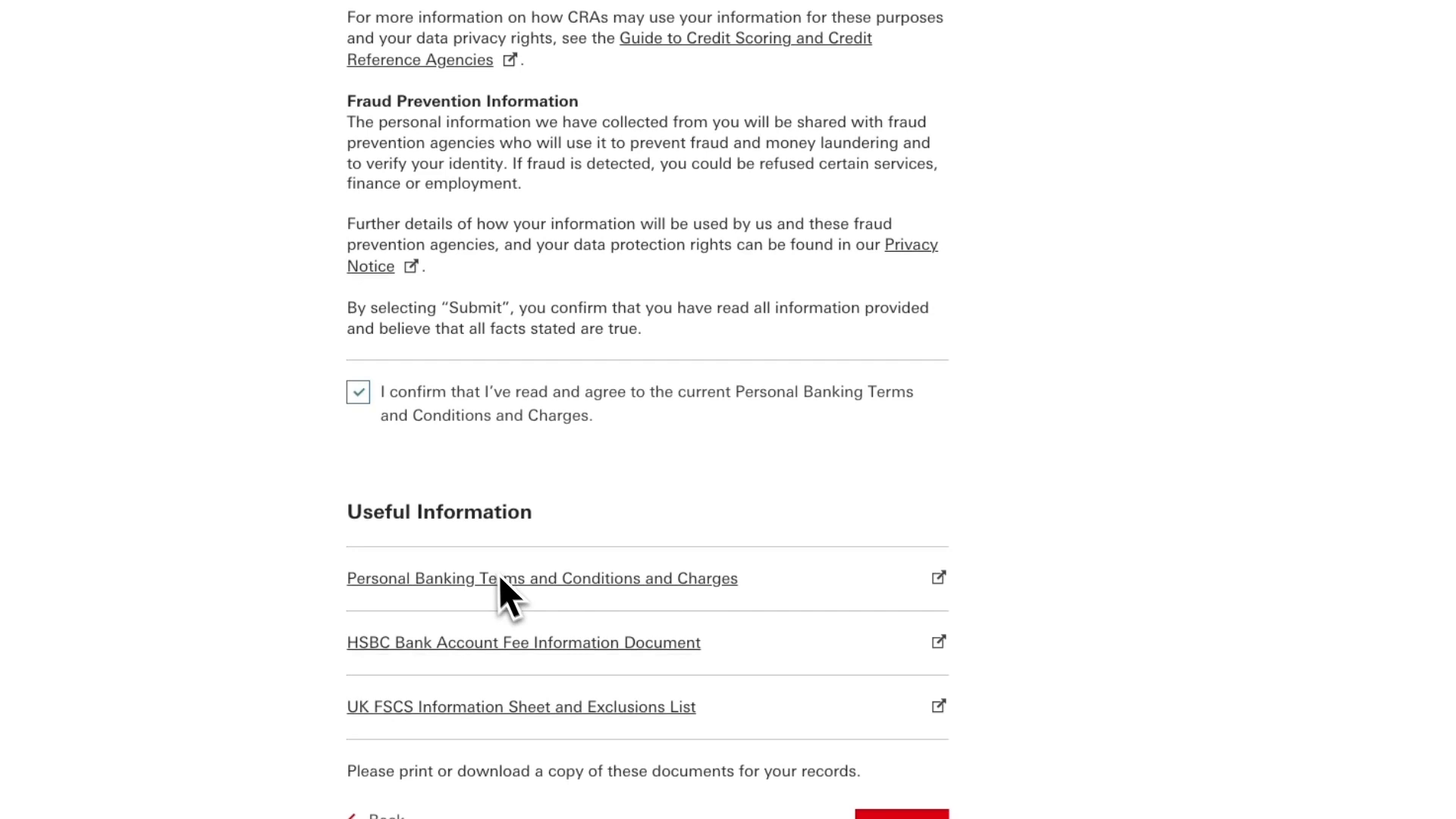